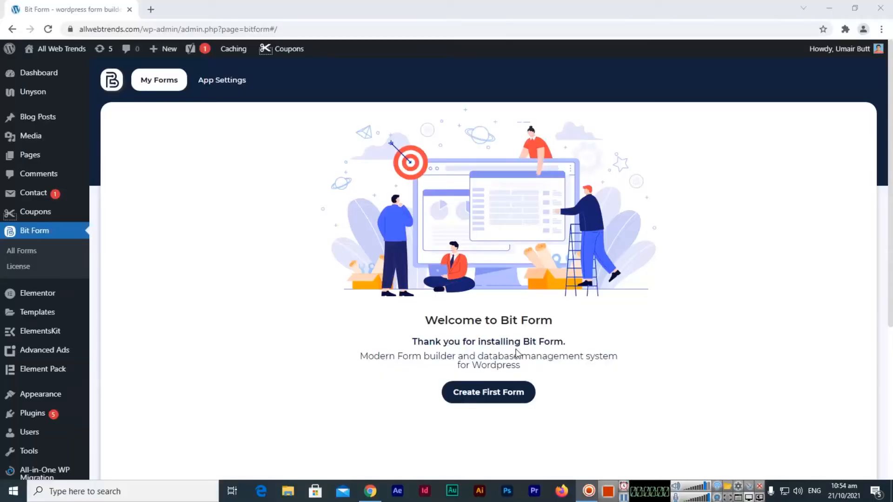
{"action": "mouse_move", "coordinate": [456, 449]}
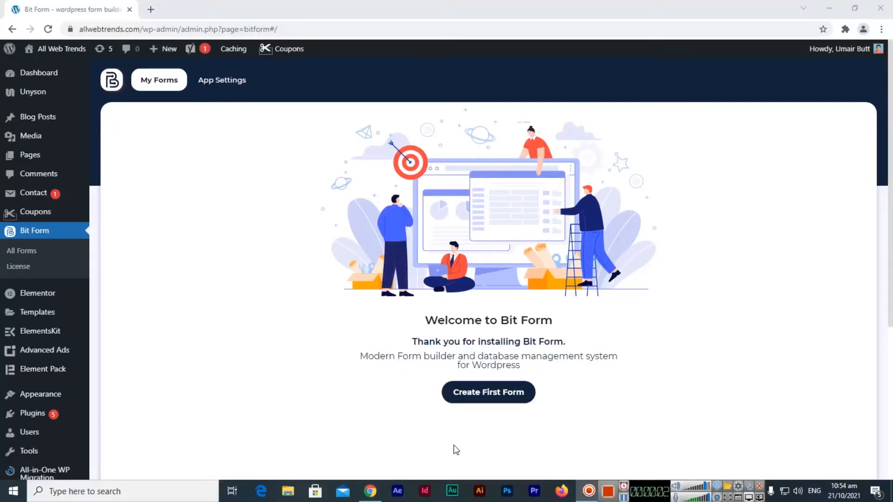
{"action": "mouse_move", "coordinate": [149, 225]}
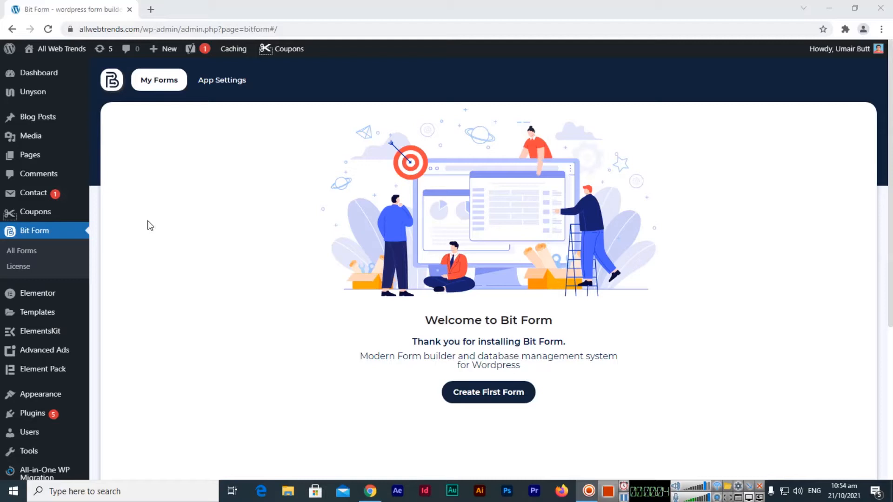
{"action": "mouse_move", "coordinate": [103, 48]}
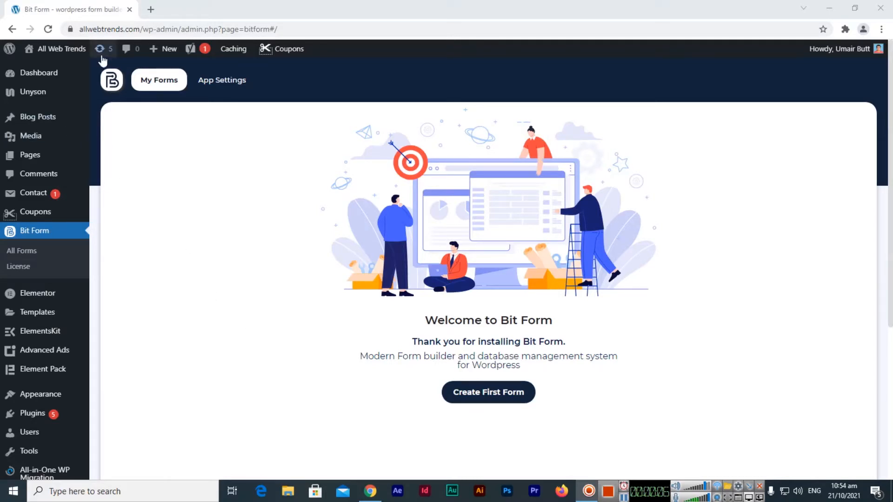
{"action": "mouse_move", "coordinate": [188, 119]}
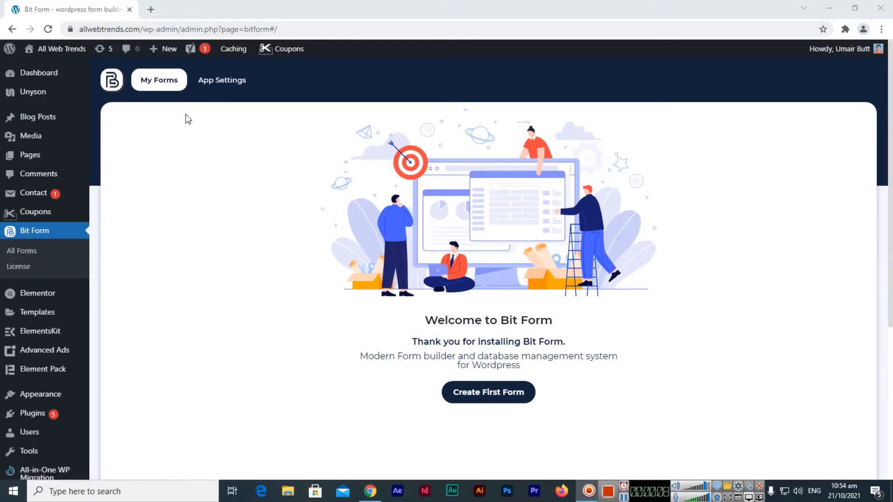
{"action": "mouse_move", "coordinate": [45, 350]}
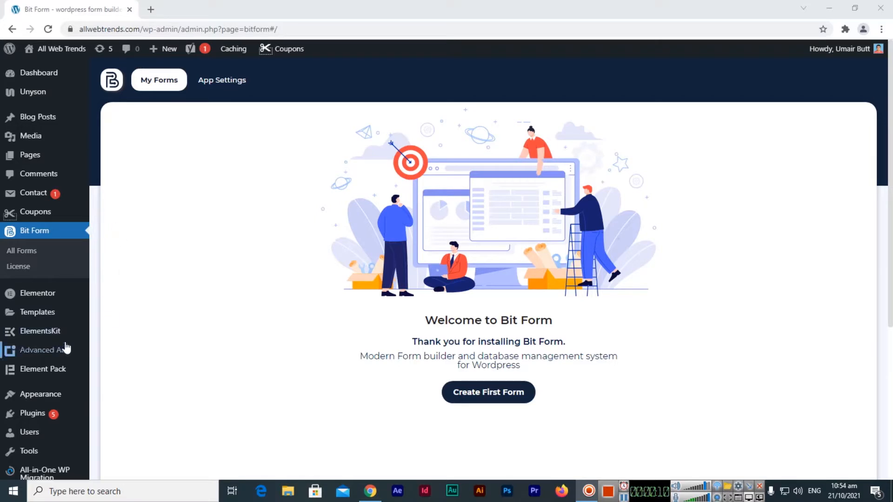
{"action": "mouse_move", "coordinate": [21, 250]}
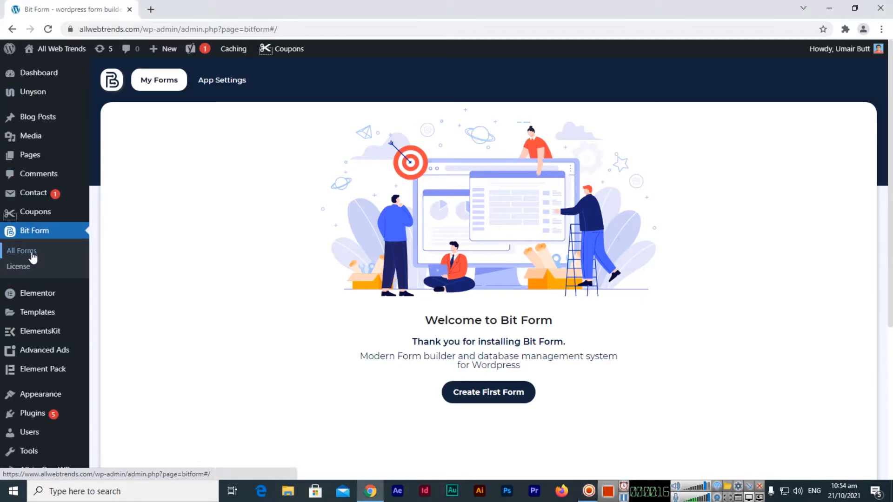
Step: Start the first form, bringing up the Blank, Contact Form and Import choices
{"action": "scroll", "scroll_direction": "down", "scroll_amount": 3}
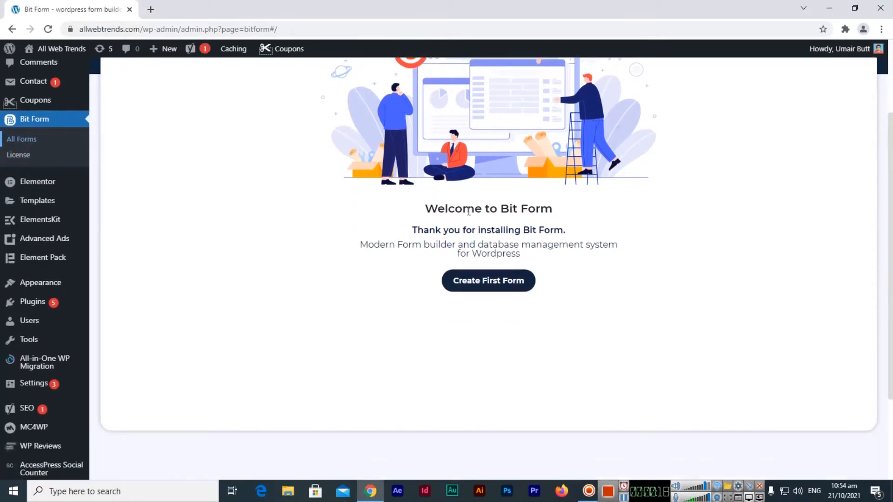
{"action": "mouse_move", "coordinate": [549, 223]}
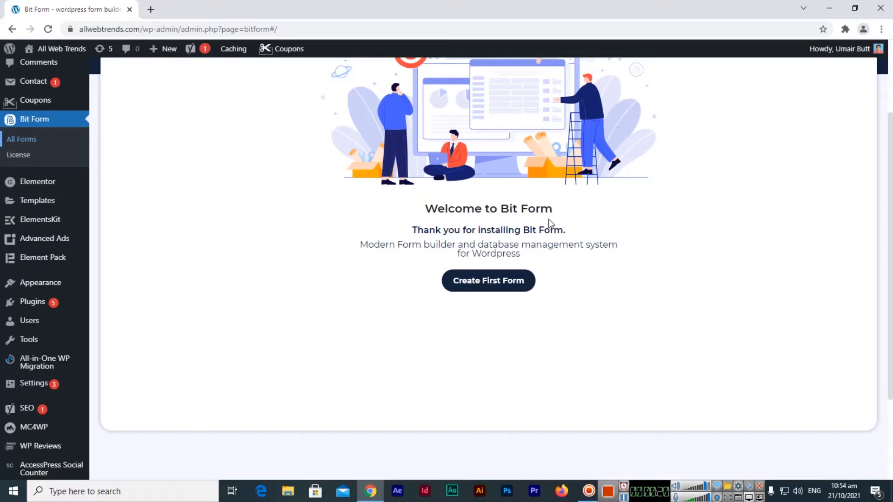
{"action": "mouse_move", "coordinate": [452, 239]}
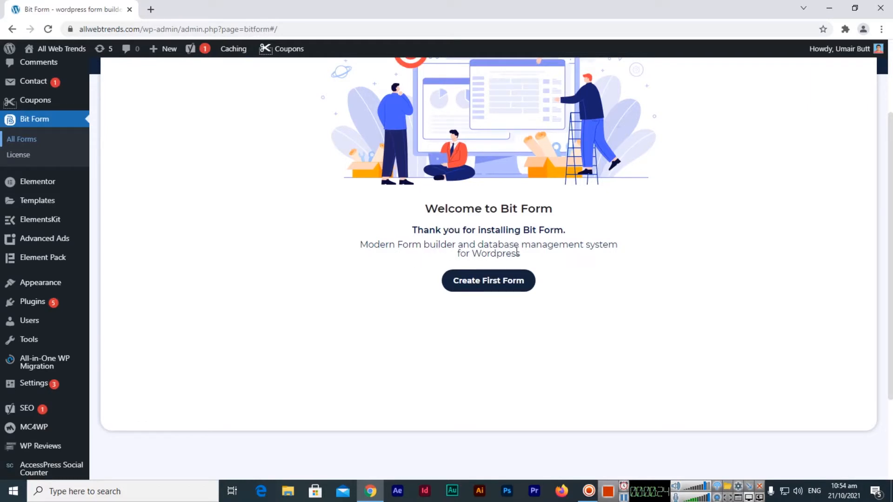
{"action": "mouse_move", "coordinate": [586, 255]}
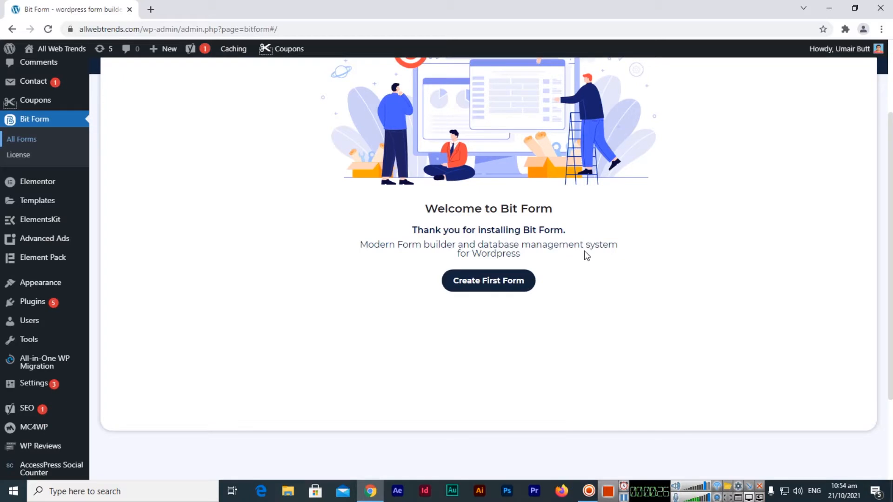
{"action": "mouse_move", "coordinate": [488, 290]}
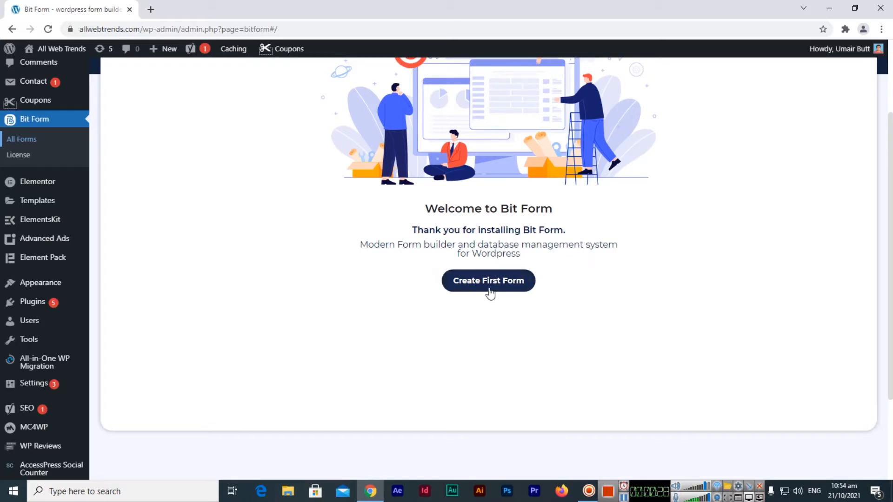
{"action": "mouse_move", "coordinate": [499, 284]}
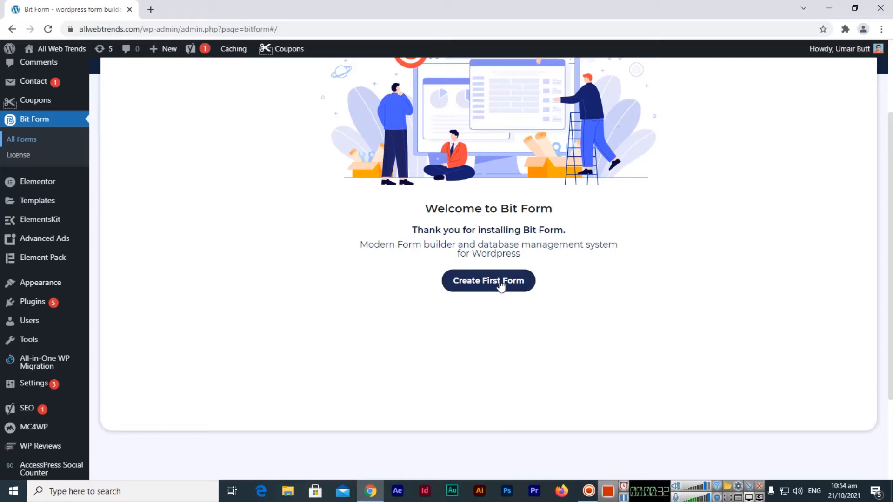
{"action": "left_click", "coordinate": [487, 281]}
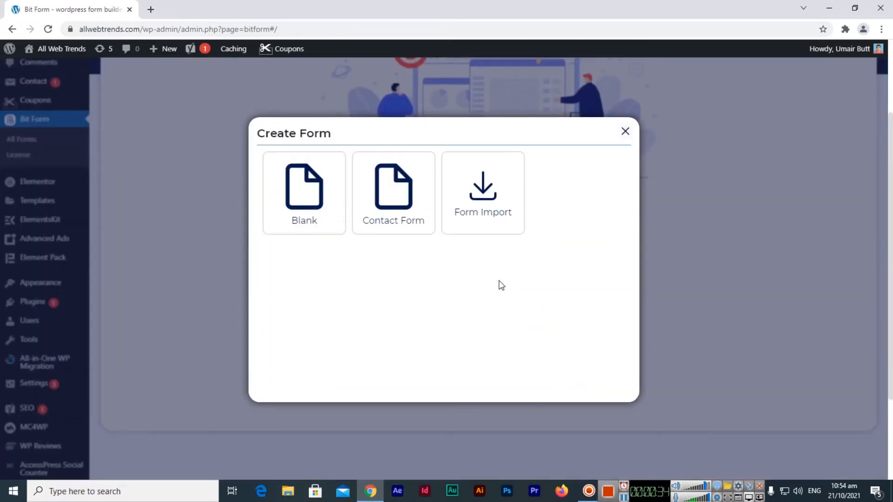
{"action": "mouse_move", "coordinate": [310, 249]}
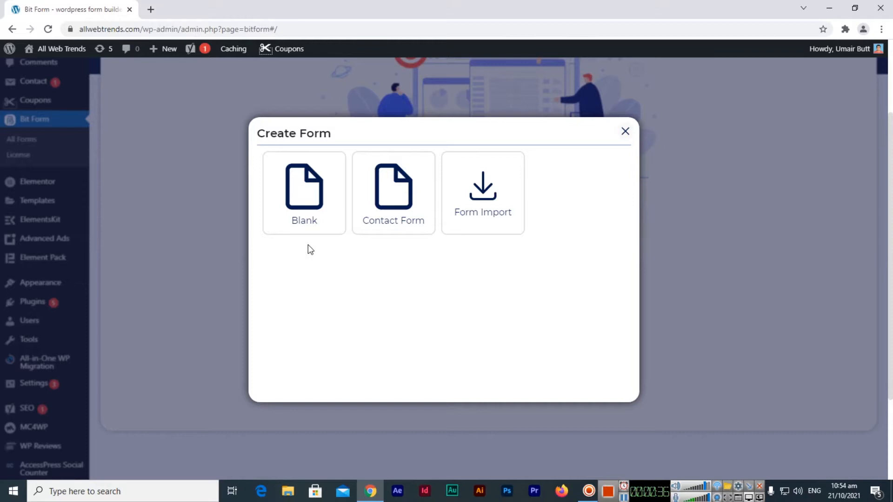
{"action": "mouse_move", "coordinate": [304, 193]}
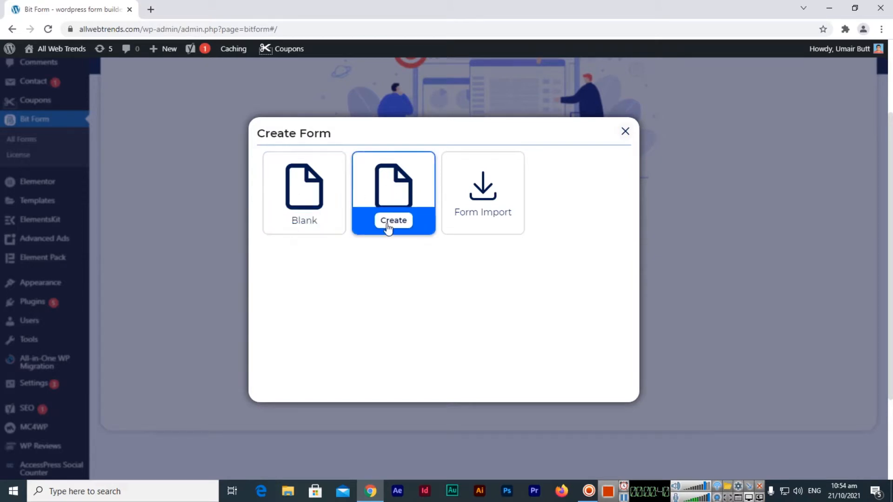
{"action": "mouse_move", "coordinate": [392, 206]}
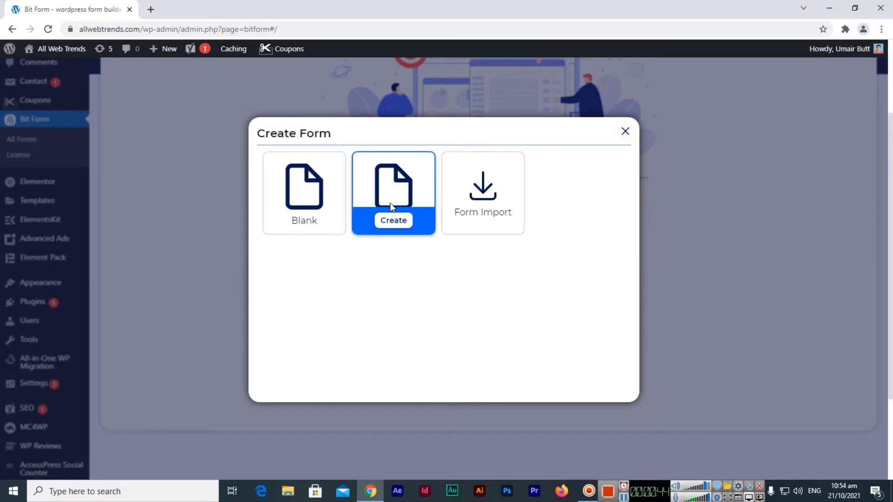
{"action": "mouse_move", "coordinate": [401, 206]}
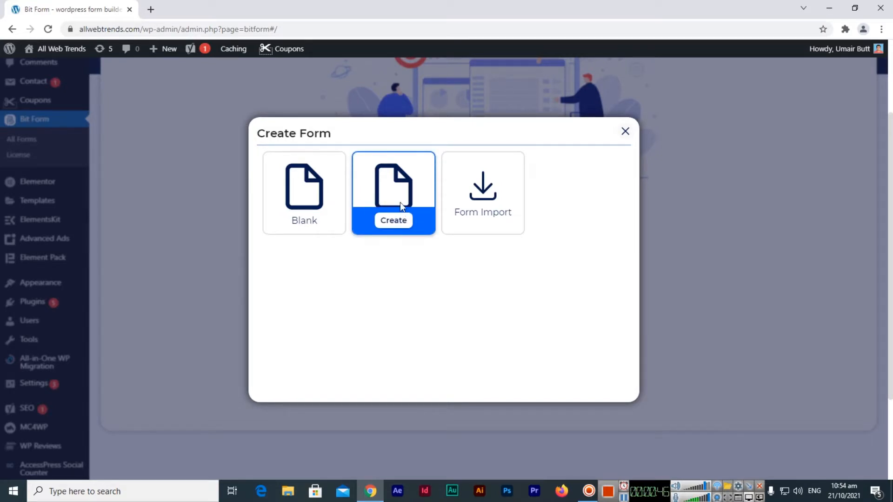
Step: Create a form from the Contact Form template and browse the Tool Bar field types
{"action": "left_click", "coordinate": [393, 220]}
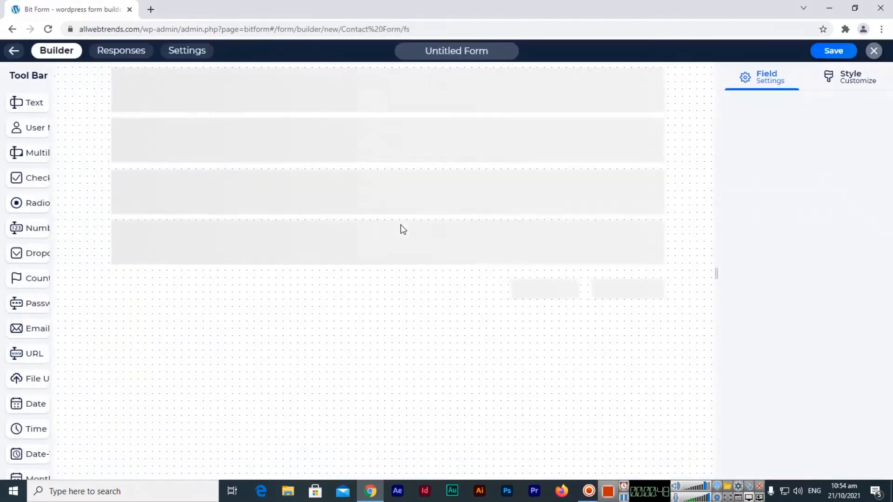
{"action": "left_click", "coordinate": [81, 75]}
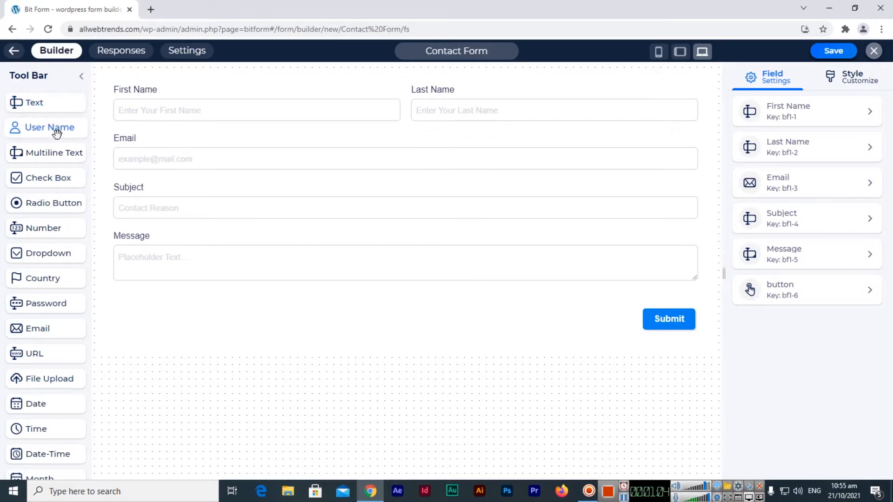
{"action": "mouse_move", "coordinate": [47, 203]}
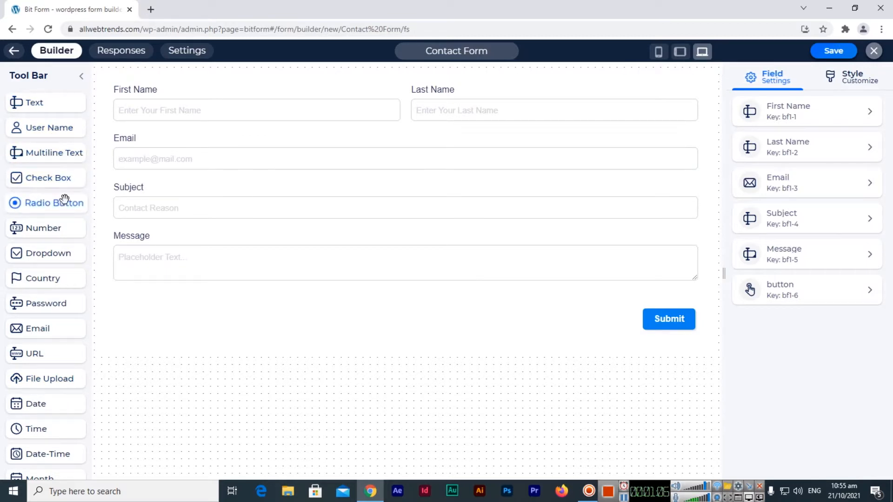
{"action": "mouse_move", "coordinate": [40, 424]}
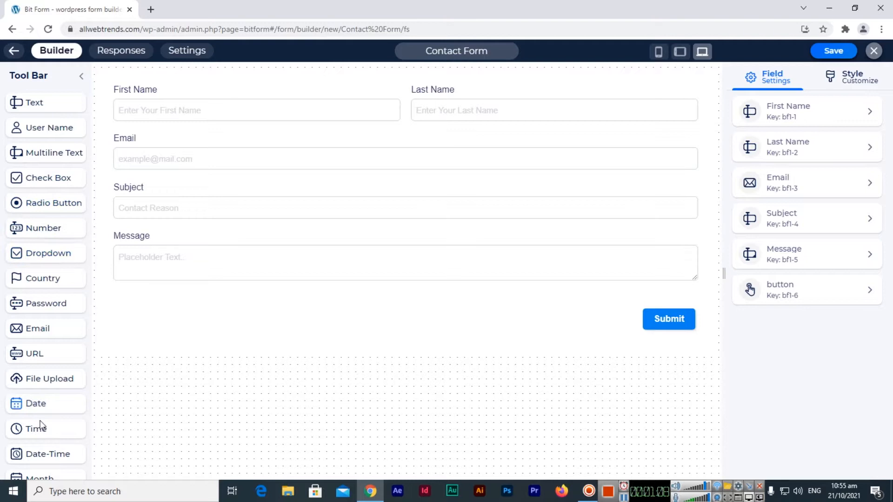
{"action": "scroll", "scroll_direction": "down", "scroll_amount": 3}
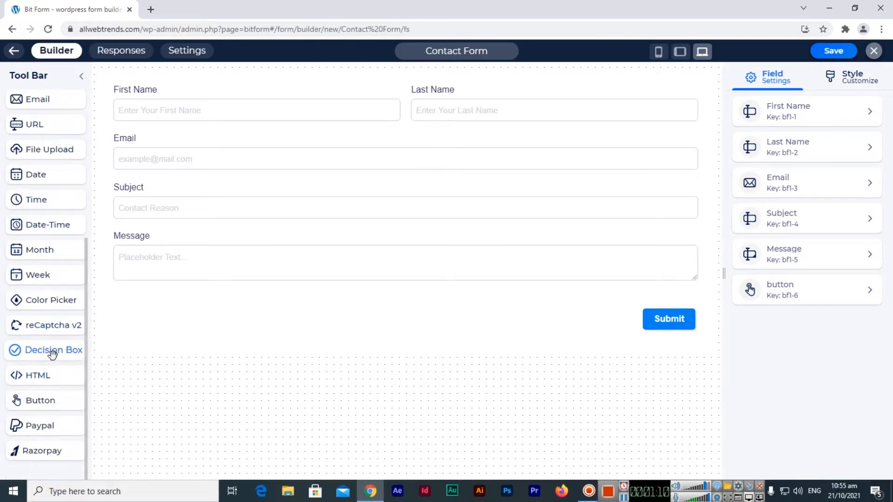
{"action": "scroll", "scroll_direction": "up", "scroll_amount": 3}
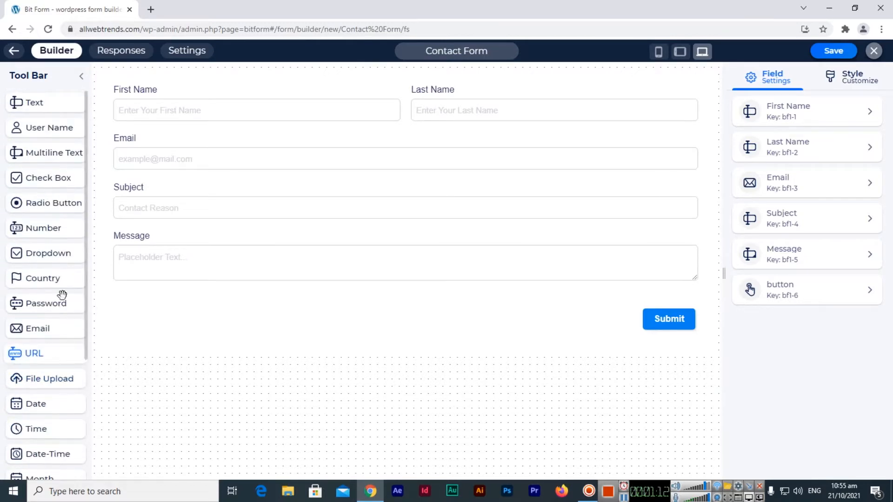
{"action": "left_click", "coordinate": [256, 110]}
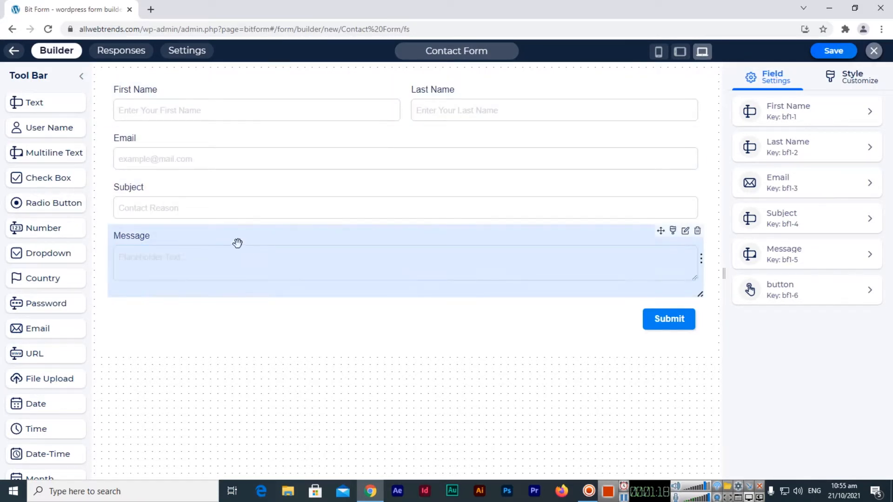
Step: Change the First Name field's placeholder to 'Enter Your First Name Here'
{"action": "left_click", "coordinate": [257, 110]}
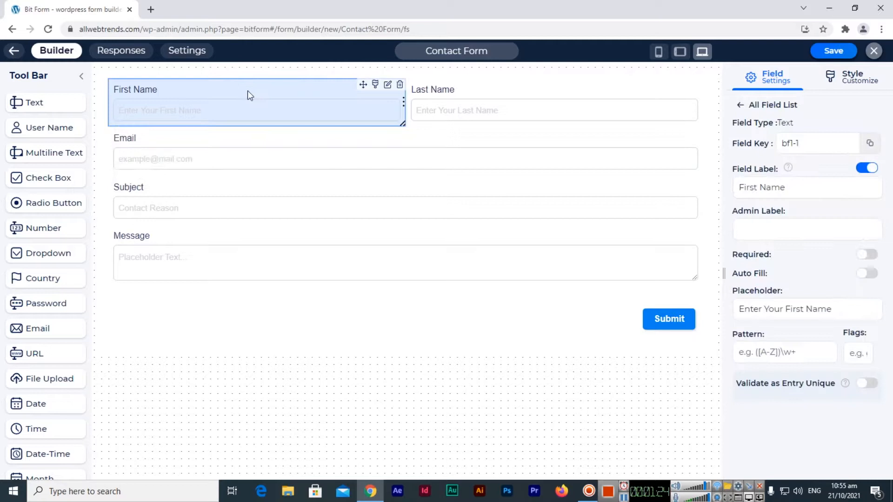
{"action": "left_click", "coordinate": [815, 143]}
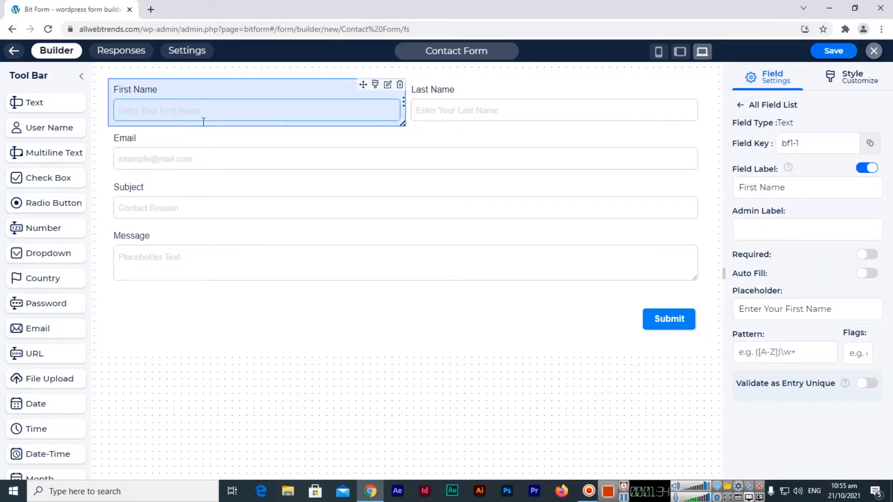
{"action": "left_click", "coordinate": [806, 309]}
{"action": "type", "text": " Here"}
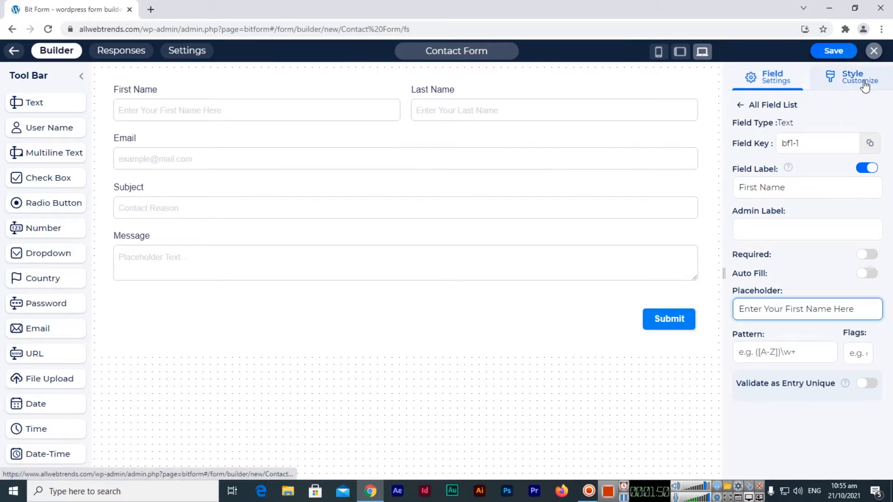
{"action": "mouse_move", "coordinate": [852, 77]}
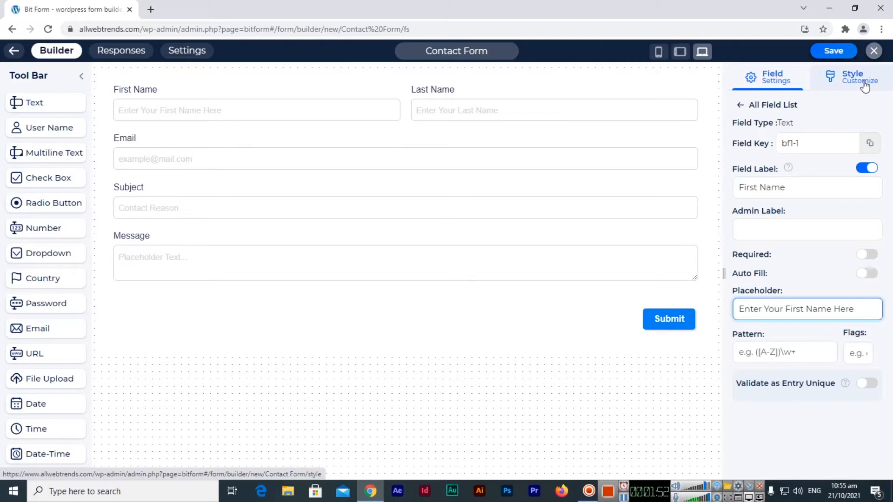
Step: Show the Style Customize options for background, form, field block and fields
{"action": "left_click", "coordinate": [852, 76]}
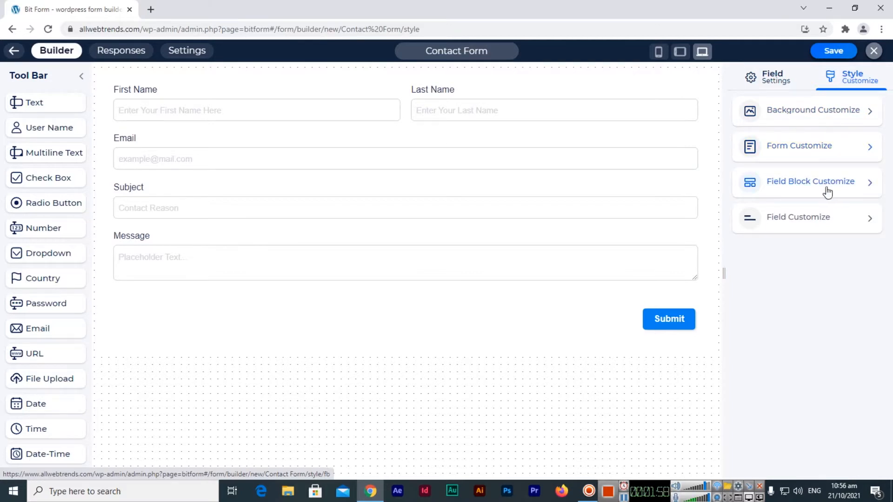
{"action": "mouse_move", "coordinate": [828, 222]}
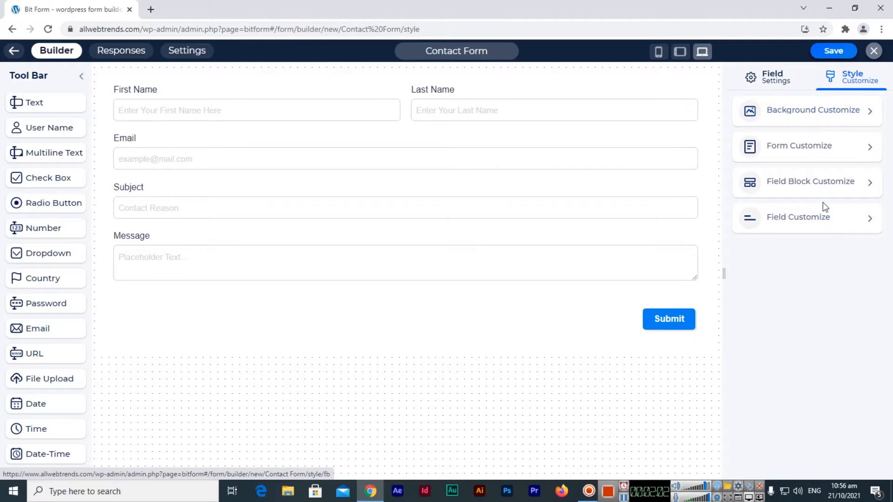
Step: Return to Field Settings and save the Contact Form, getting 'Form Saved successfully'
{"action": "left_click", "coordinate": [771, 76]}
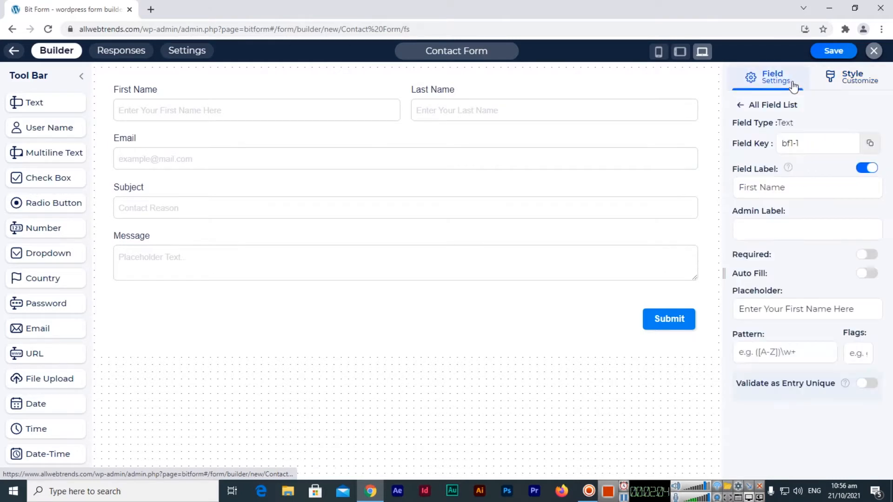
{"action": "mouse_move", "coordinate": [833, 51]}
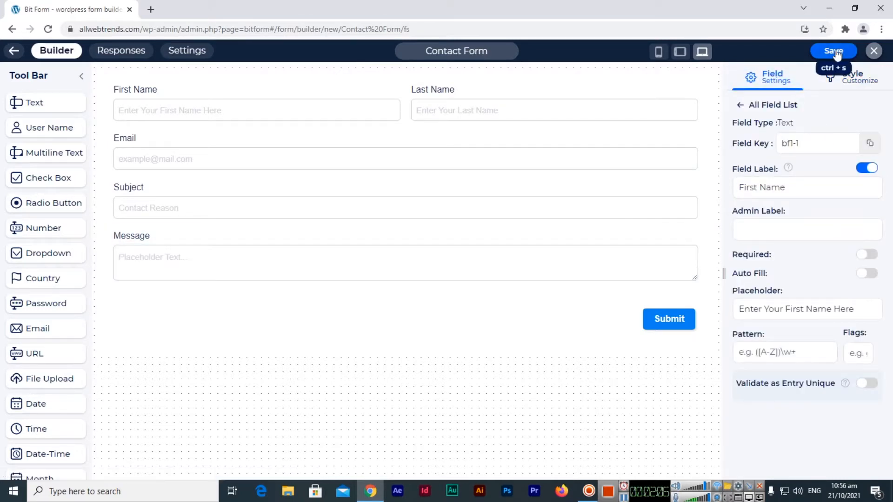
{"action": "mouse_move", "coordinate": [794, 54]}
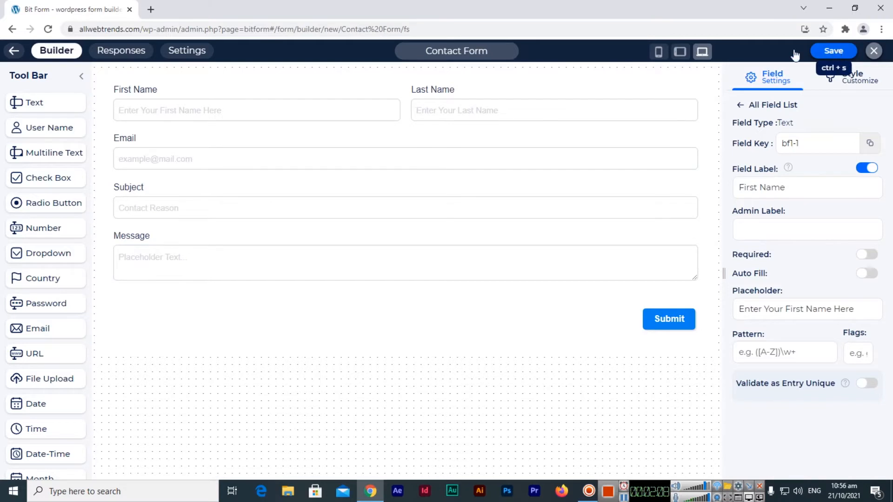
{"action": "left_click", "coordinate": [456, 51]}
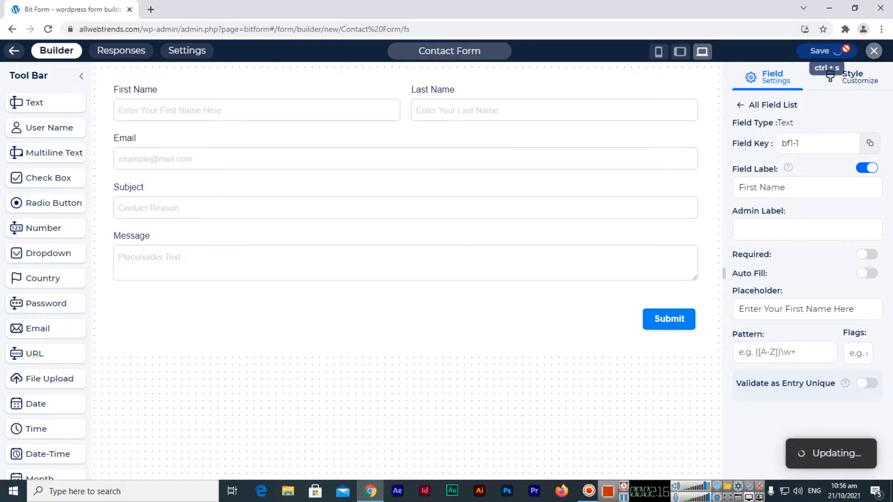
{"action": "left_click", "coordinate": [819, 50]}
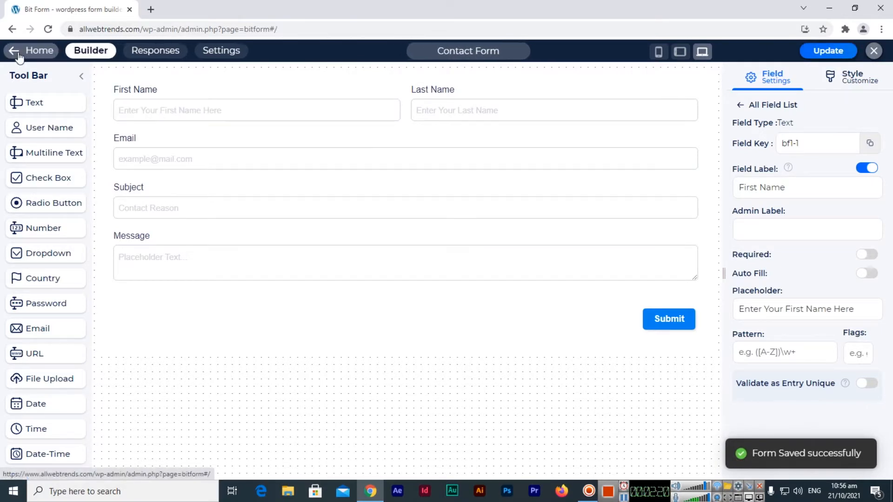
Step: Go to My Forms and view the Contact Form's Actions menu options
{"action": "left_click", "coordinate": [30, 51]}
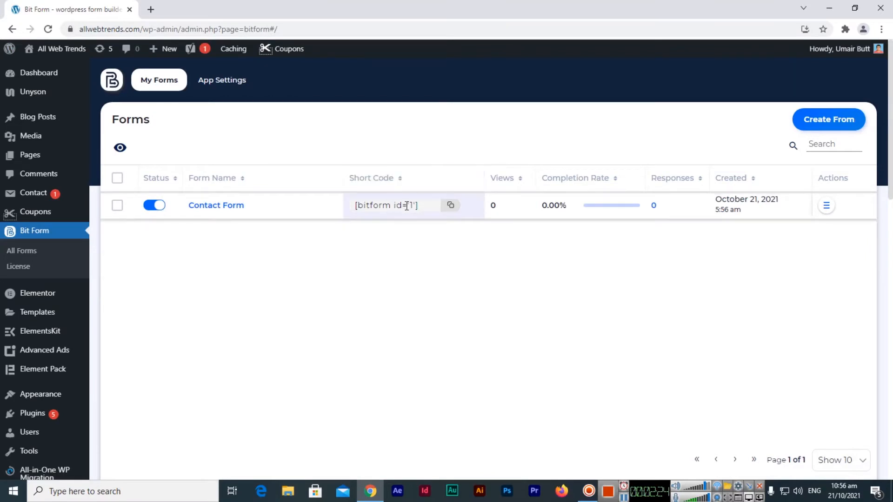
{"action": "mouse_move", "coordinate": [513, 205]}
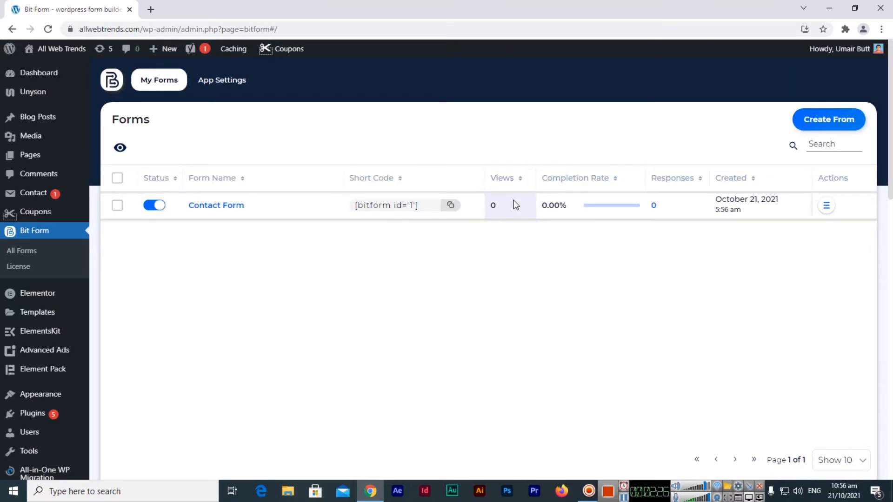
{"action": "mouse_move", "coordinate": [573, 225]}
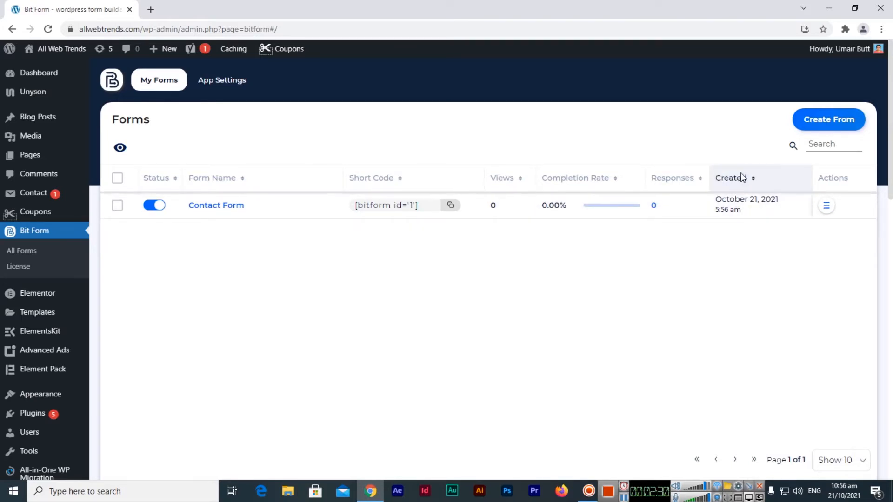
{"action": "left_click", "coordinate": [825, 205]}
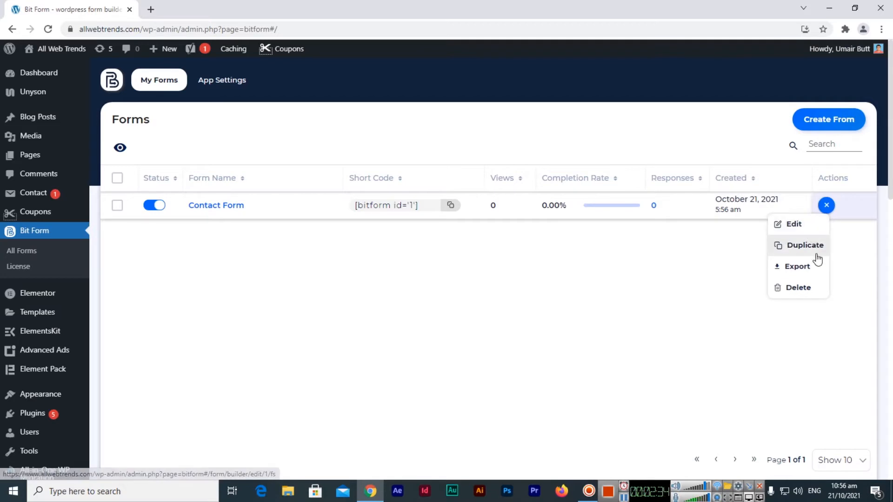
{"action": "mouse_move", "coordinate": [801, 272]}
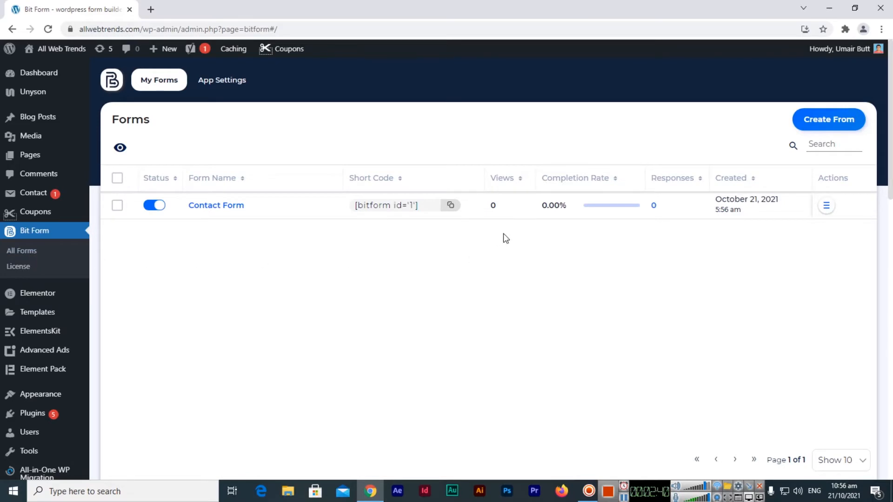
{"action": "mouse_move", "coordinate": [828, 120]}
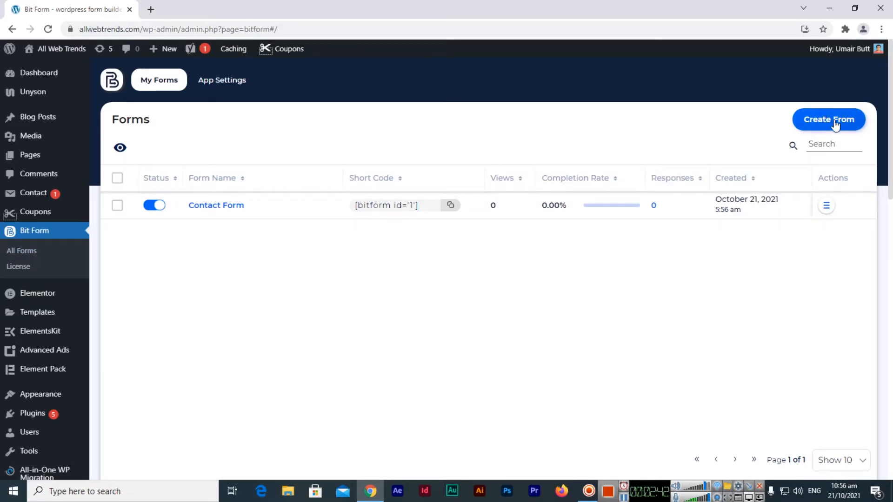
Step: Create a blank form and name it 'Registration'
{"action": "left_click", "coordinate": [828, 119]}
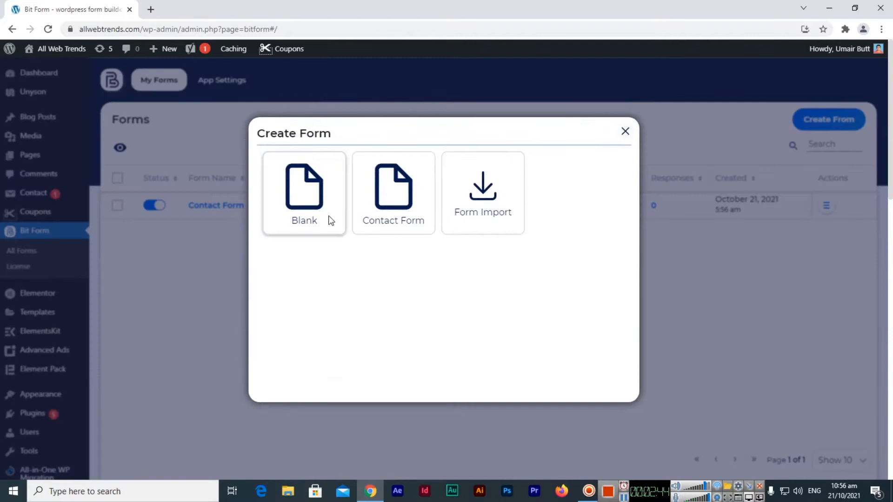
{"action": "left_click", "coordinate": [304, 192]}
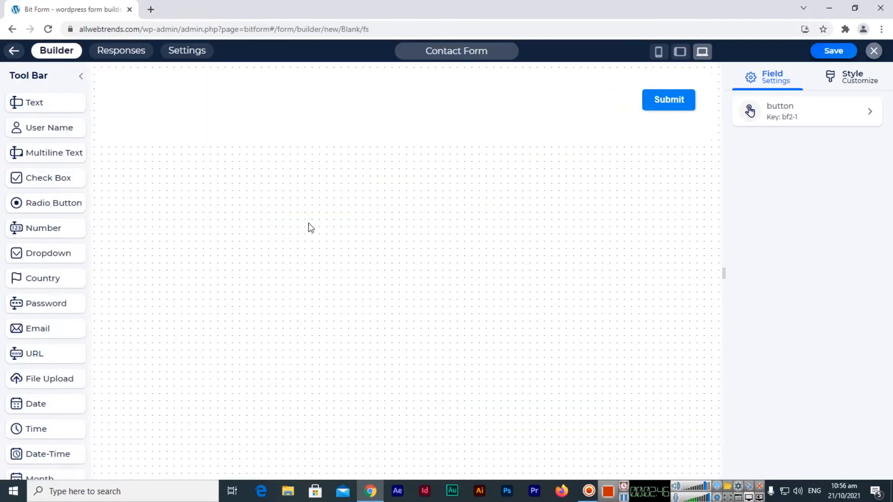
{"action": "left_click", "coordinate": [456, 51]}
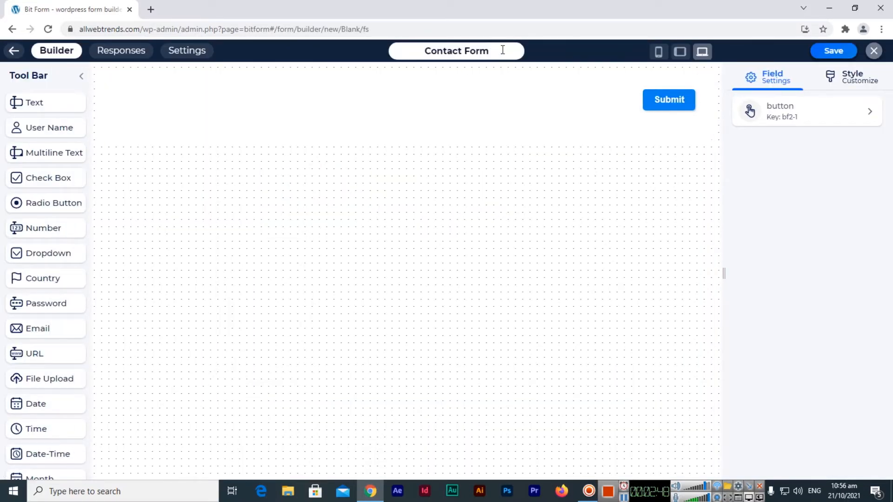
{"action": "type", "text": "Regi"}
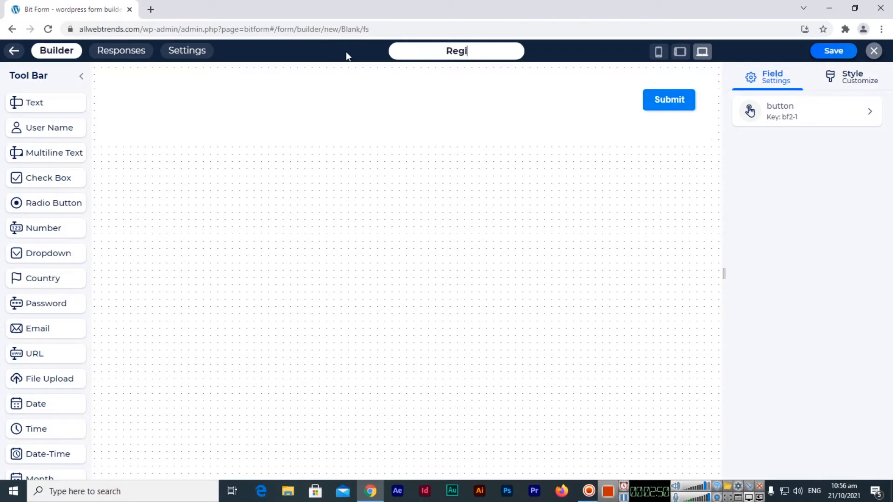
{"action": "type", "text": "stration"}
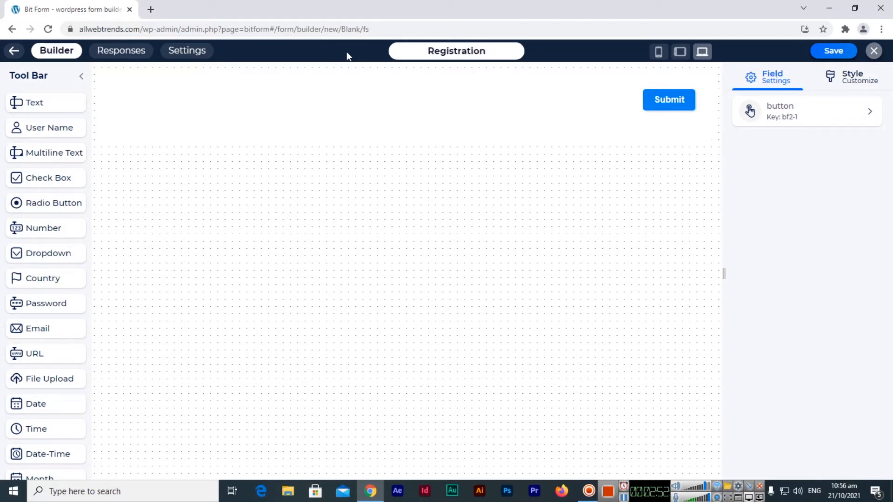
{"action": "mouse_move", "coordinate": [50, 127]}
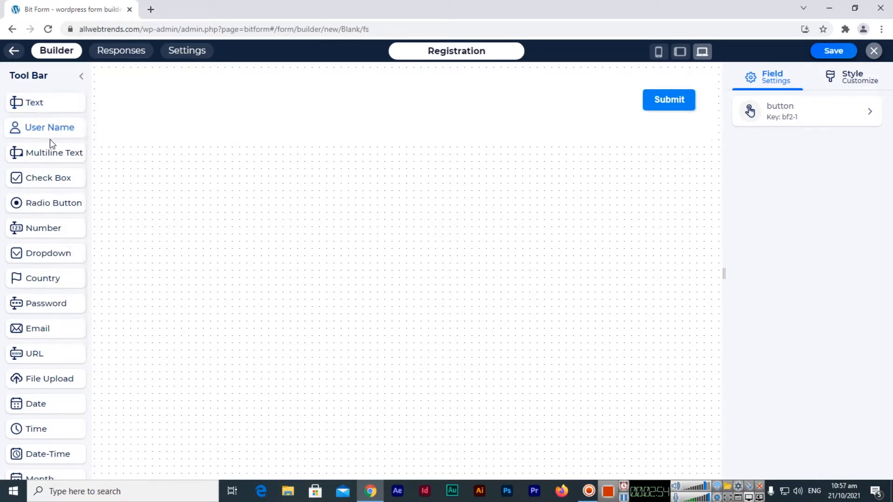
Step: Add a text field labelled 'Your Full Name' with placeholder 'Please Enter your Full Name Here'
{"action": "left_click", "coordinate": [34, 102]}
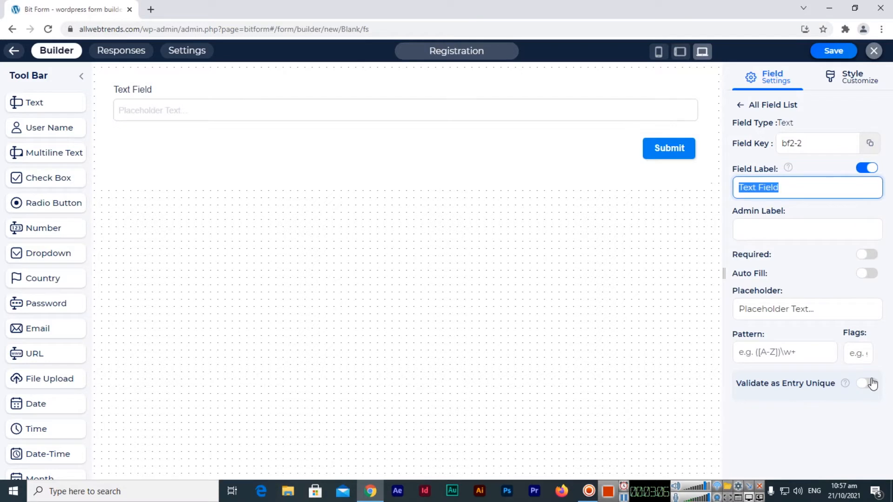
{"action": "type", "text": "Your Full Name"}
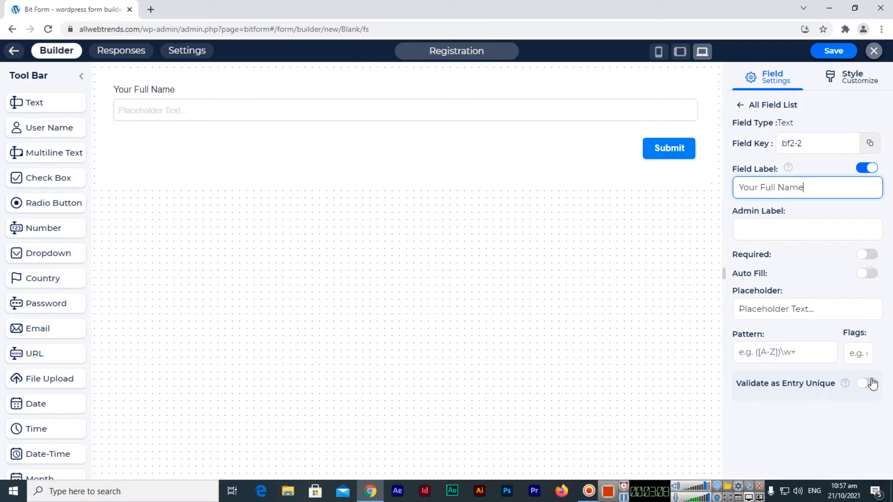
{"action": "left_click", "coordinate": [806, 309]}
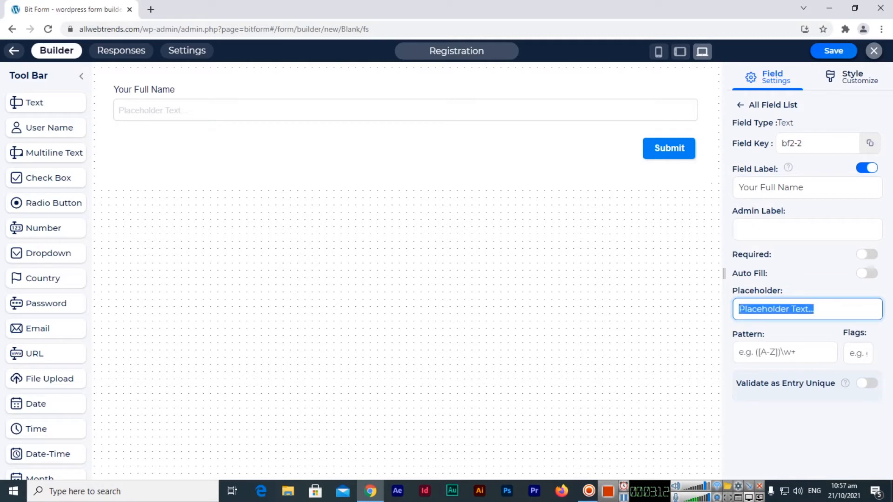
{"action": "type", "text": "Please E"}
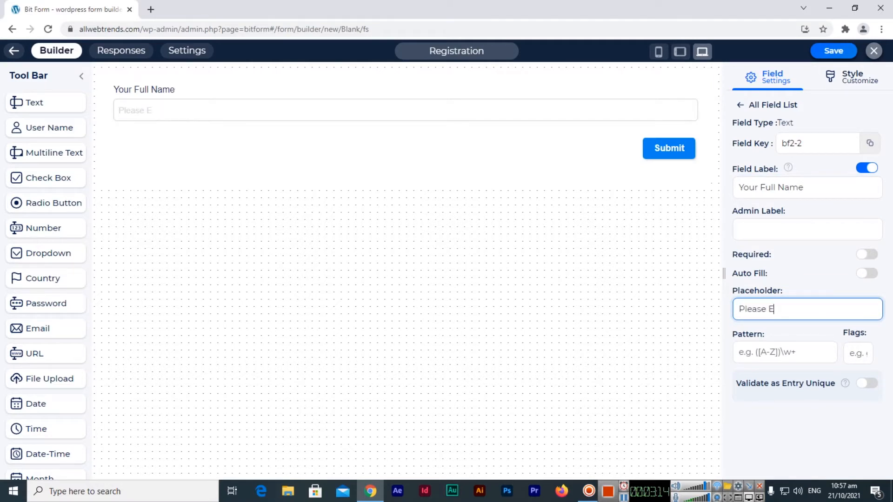
{"action": "type", "text": "nter your Full Name Here"}
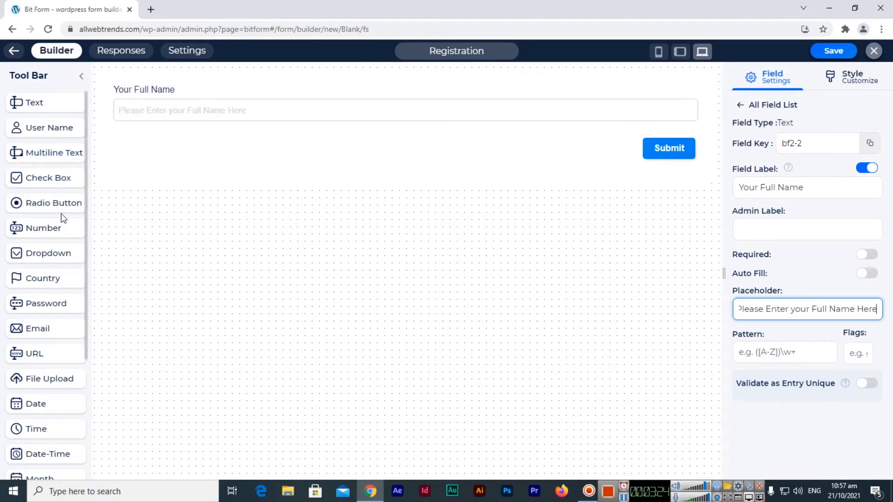
{"action": "mouse_move", "coordinate": [54, 202]}
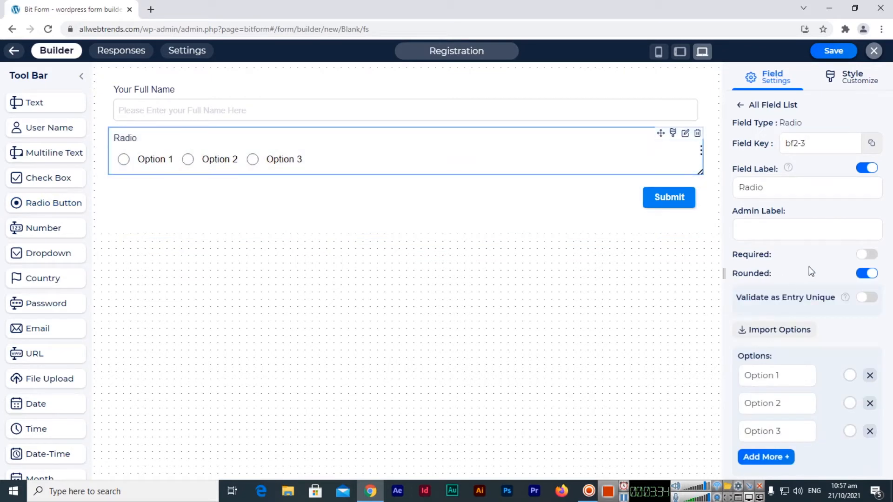
{"action": "mouse_move", "coordinate": [825, 386]}
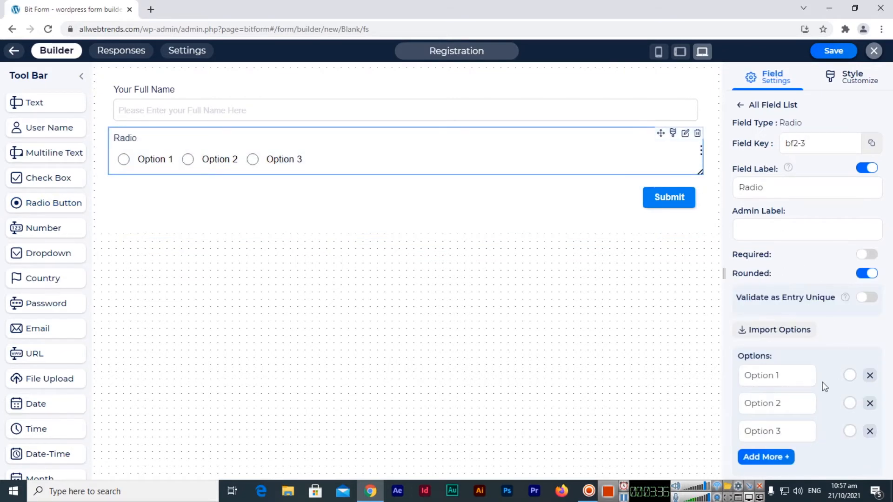
Step: Label the radio field 'Gender', rename options to Male and Female, and delete Option 3
{"action": "left_click", "coordinate": [806, 187]}
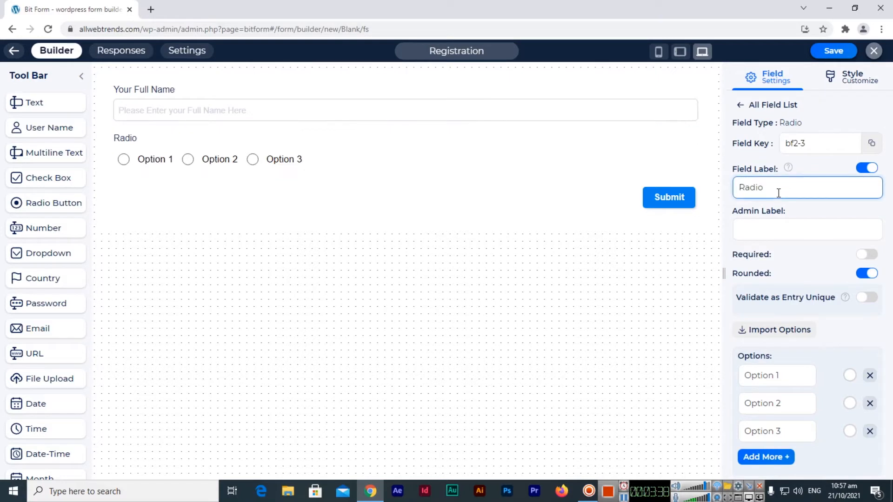
{"action": "type", "text": "GEnd"}
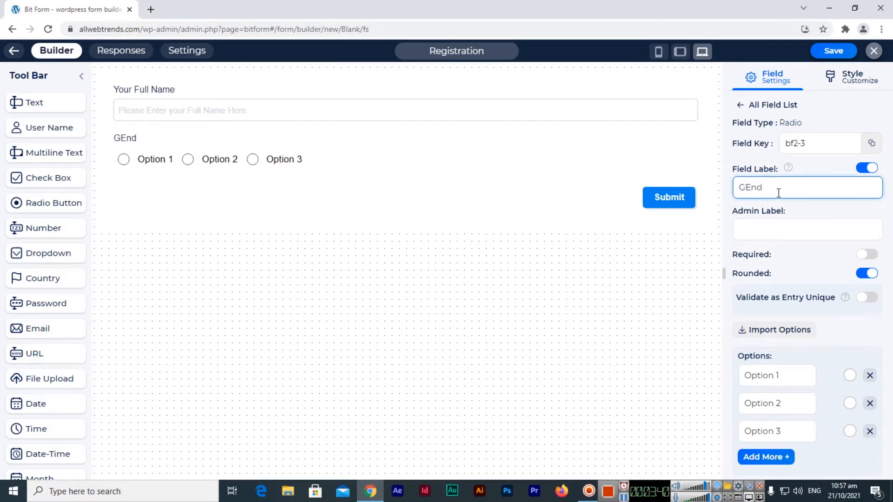
{"action": "type", "text": "Gender"}
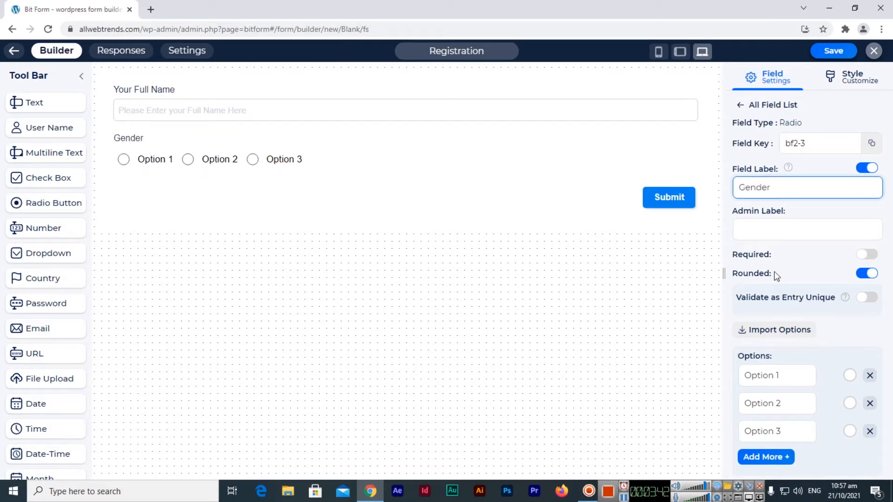
{"action": "left_click", "coordinate": [776, 375]}
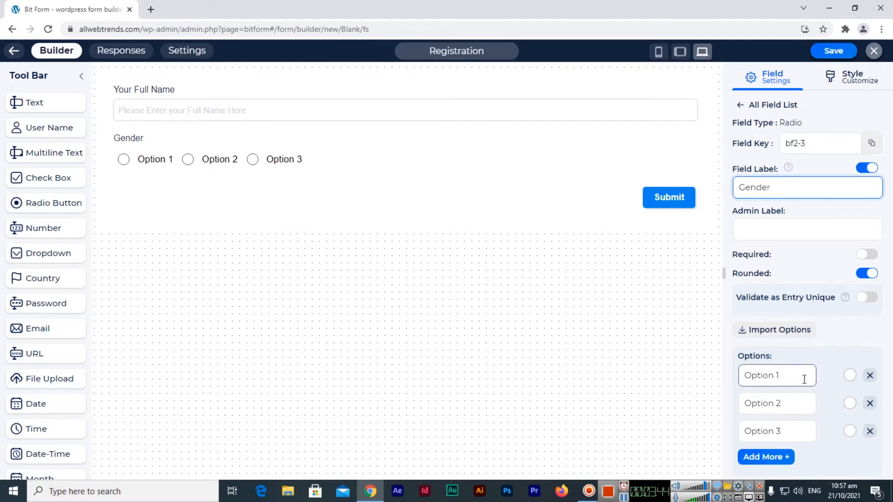
{"action": "type", "text": "Male"}
{"action": "left_click", "coordinate": [777, 403]}
{"action": "type", "text": "F"}
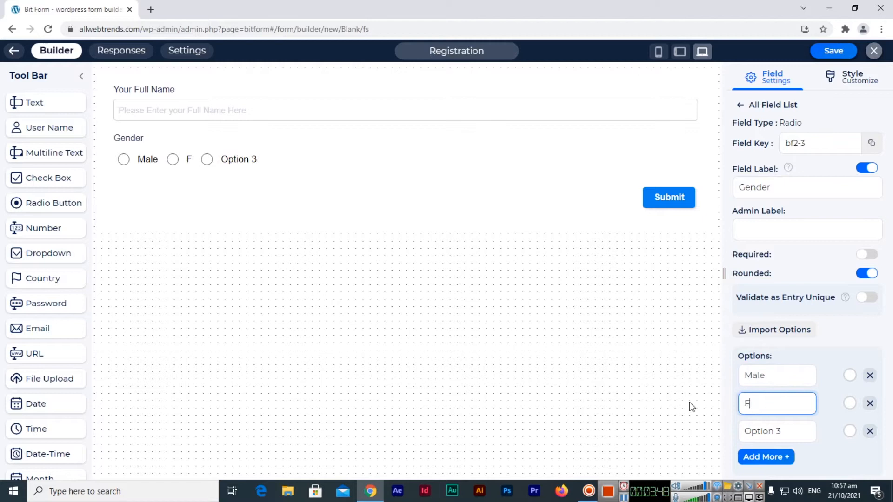
{"action": "type", "text": "emale"}
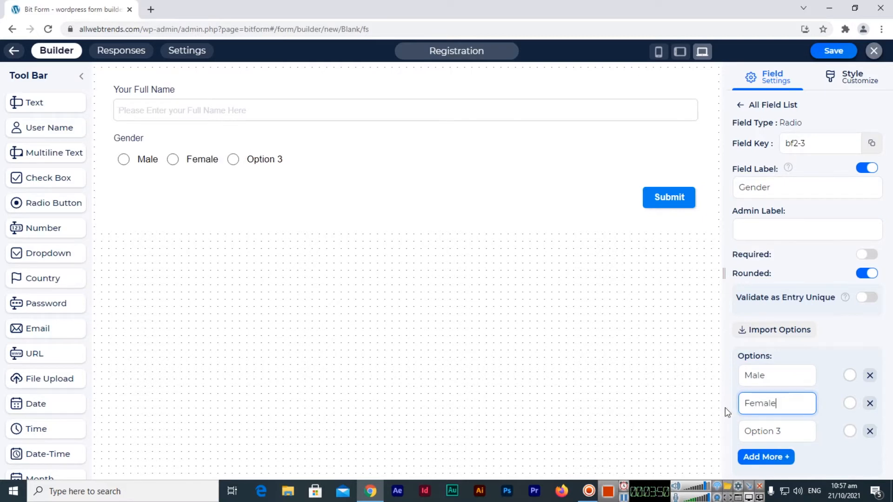
{"action": "mouse_move", "coordinate": [825, 435]}
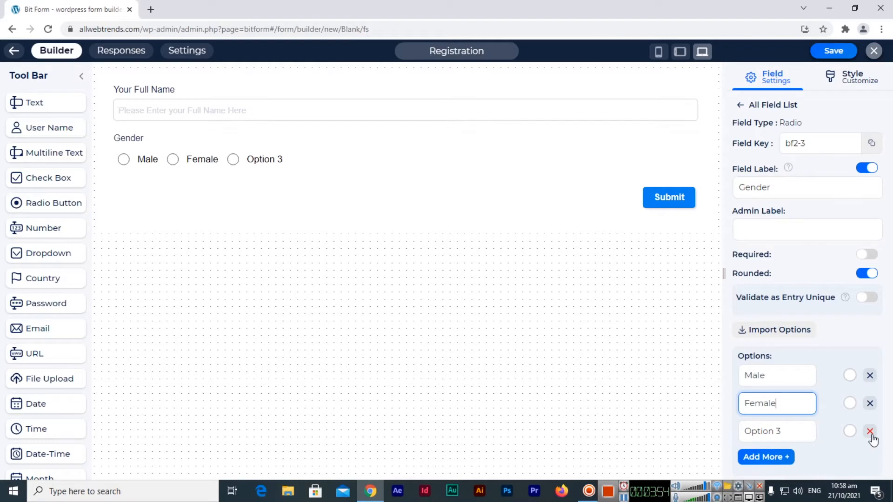
{"action": "left_click", "coordinate": [869, 431]}
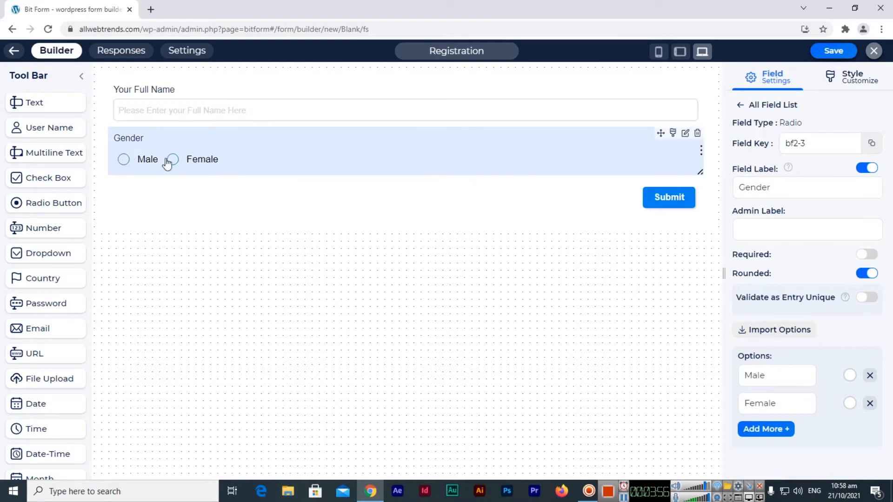
{"action": "mouse_move", "coordinate": [58, 164]}
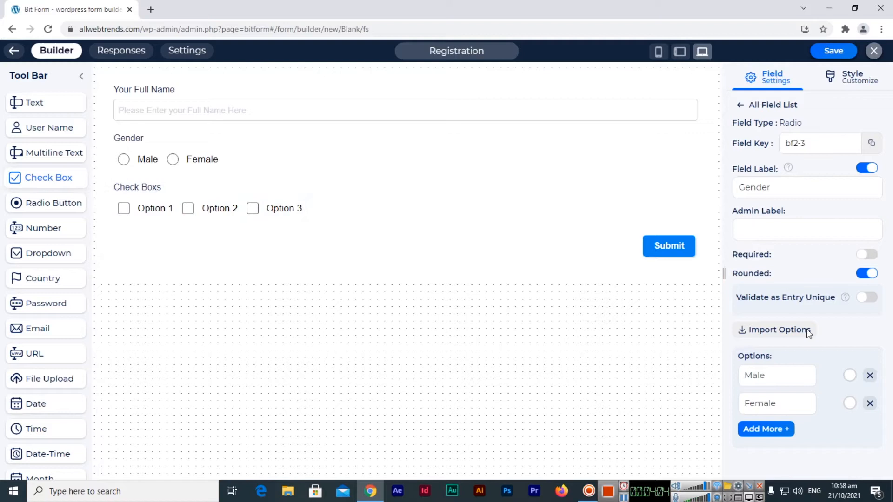
Step: Relabel the checkbox field 'Courses you want to Enroll'
{"action": "left_click", "coordinate": [806, 188]}
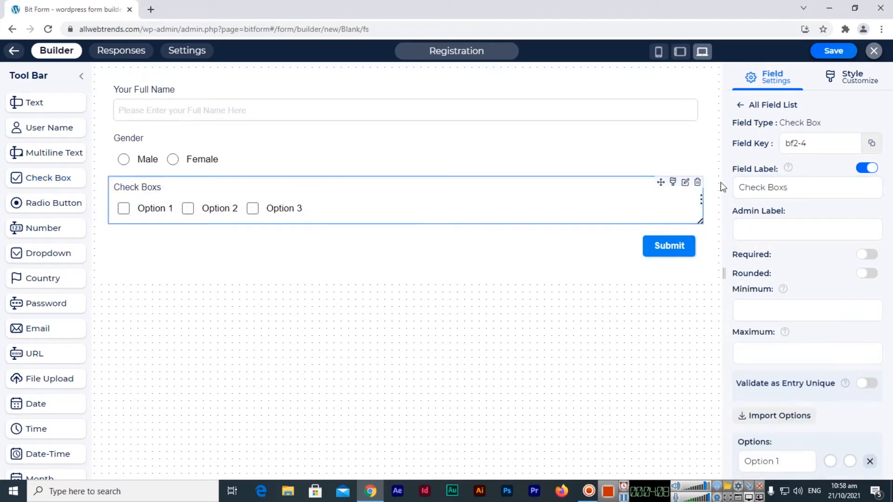
{"action": "triple_click", "coordinate": [805, 187]}
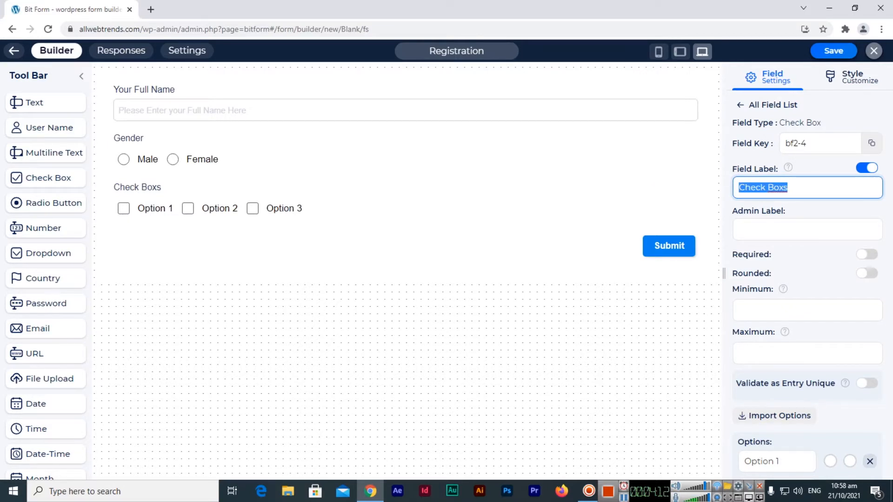
{"action": "type", "text": "Cour"}
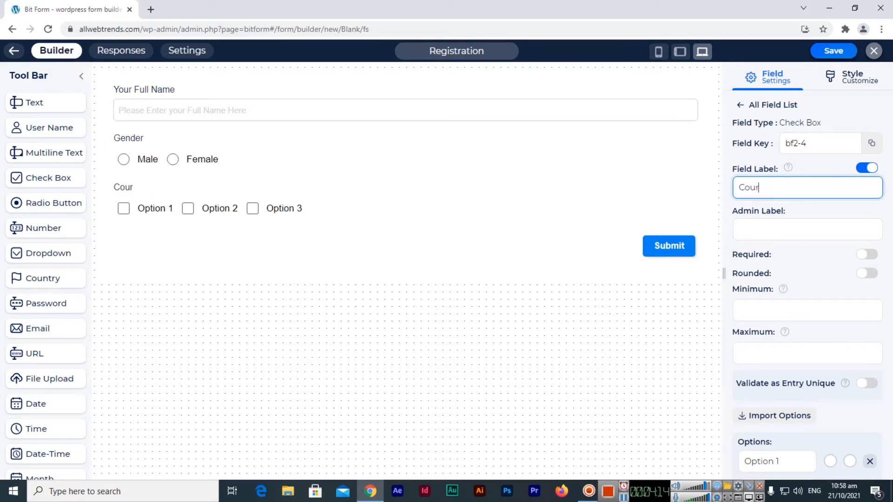
{"action": "type", "text": "ses you"}
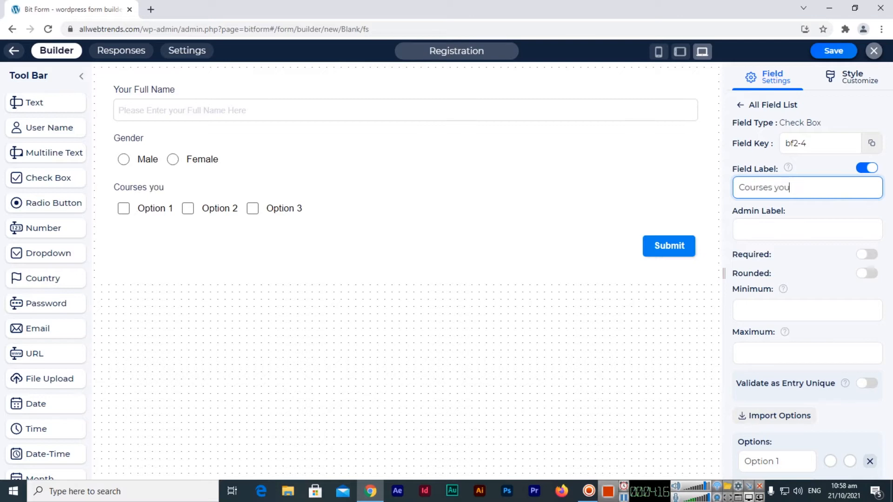
{"action": "type", "text": "want to Enroll"}
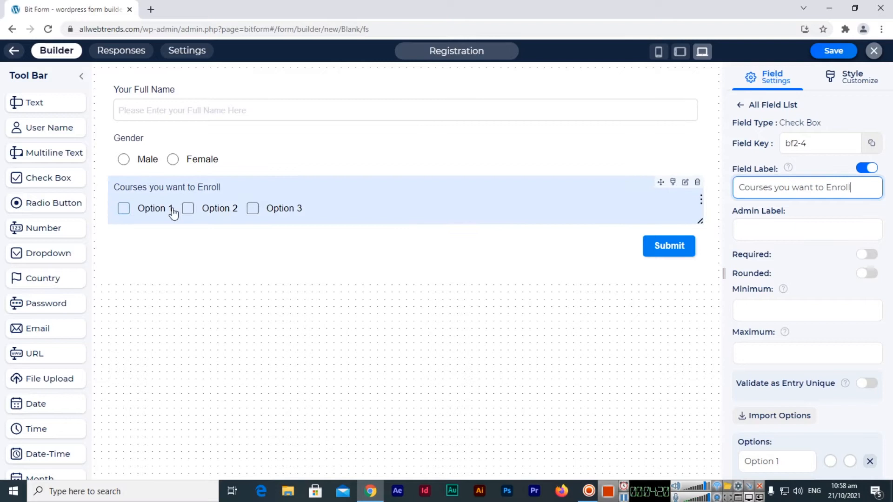
{"action": "mouse_move", "coordinate": [269, 205]}
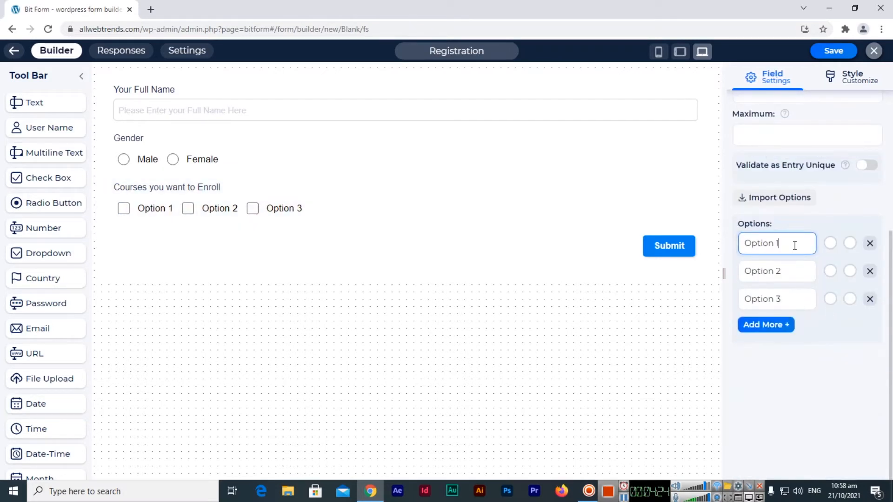
Step: Rename the checkbox options to Web Designing, Graphic Designing and Video Editing
{"action": "type", "text": "Web Desig"}
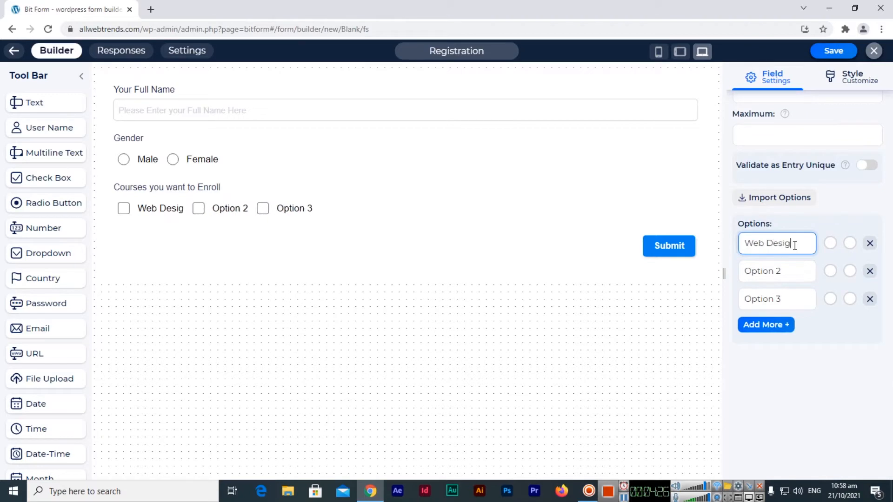
{"action": "type", "text": "ning"}
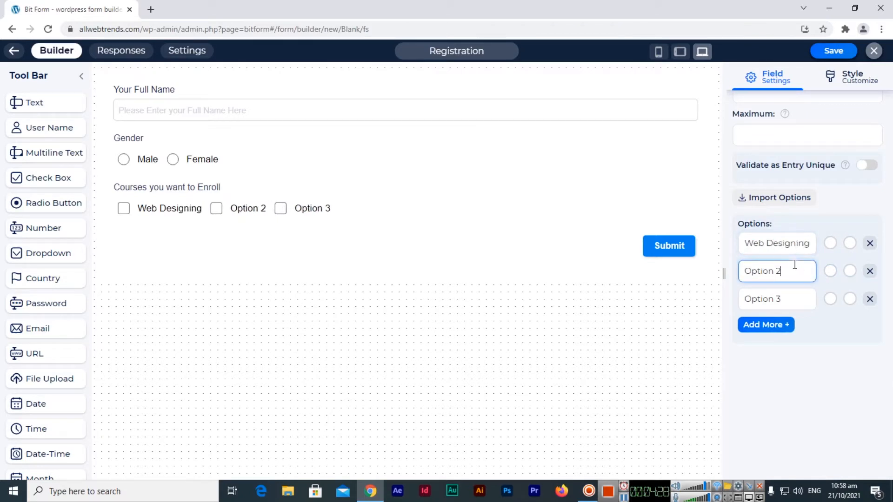
{"action": "type", "text": "Graphic D"}
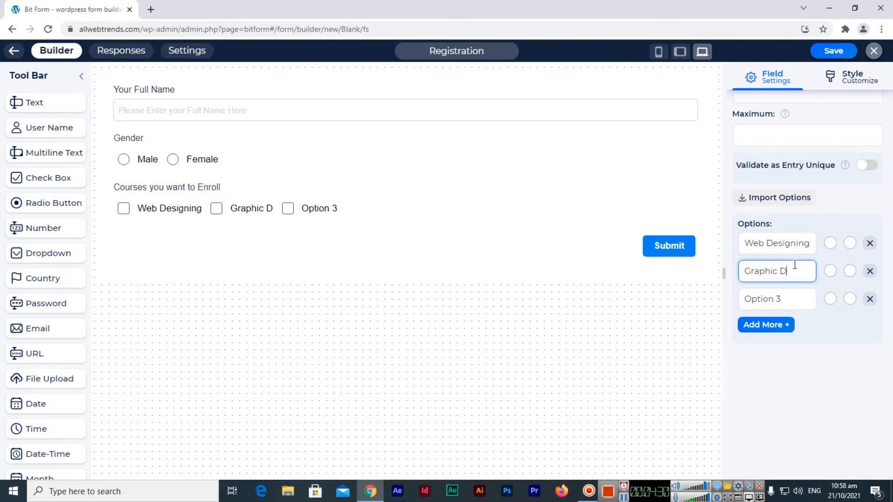
{"action": "type", "text": "esigning"}
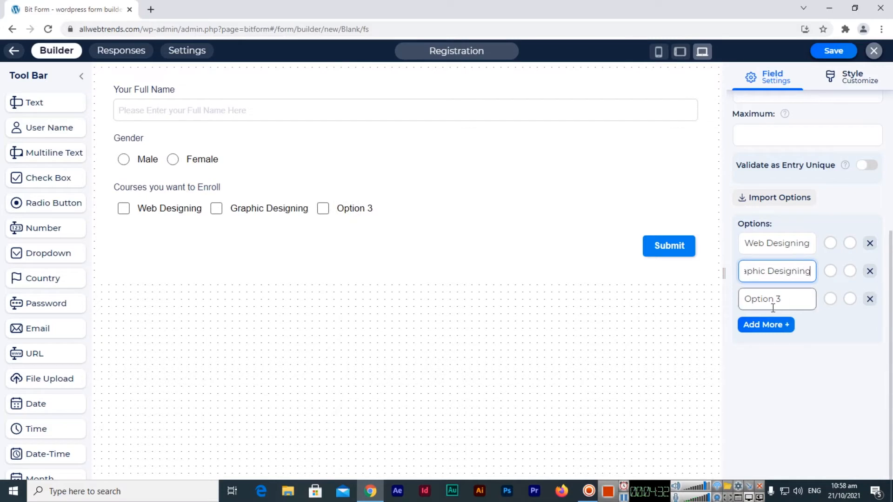
{"action": "type", "text": "Video"}
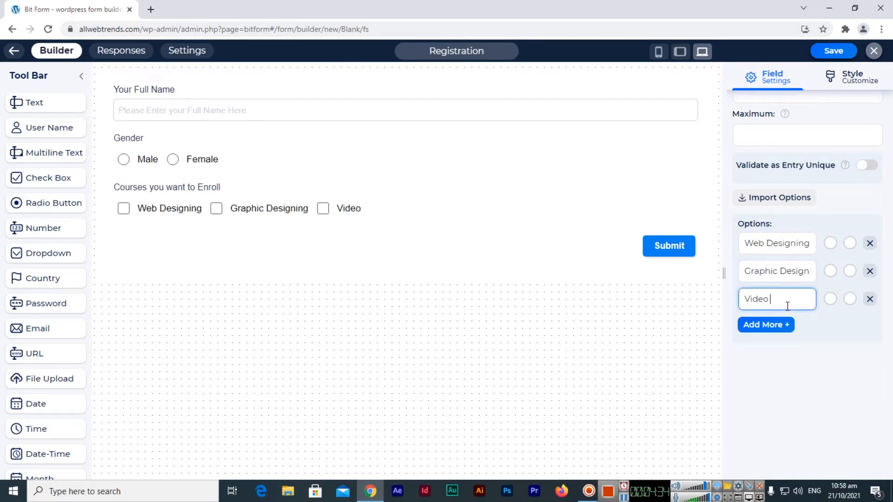
{"action": "type", "text": "Editing"}
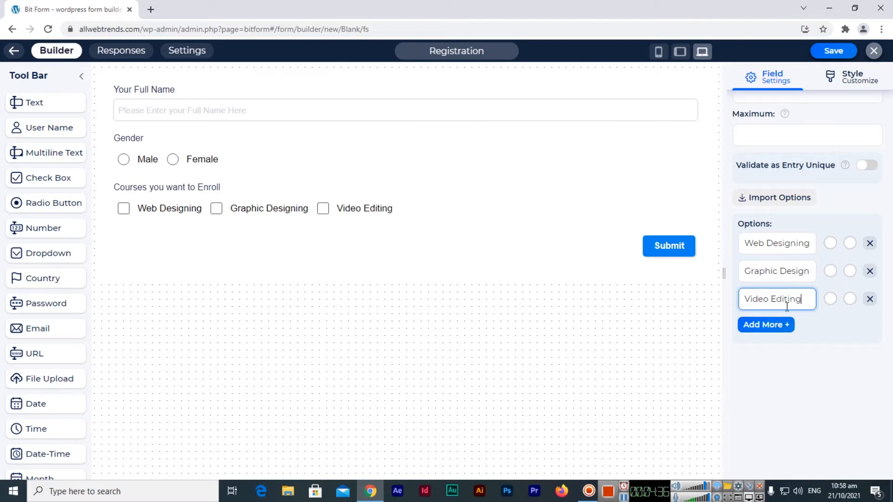
Step: Add course options Social Media Marketing and Digital Media Marketing, then add a country selection field
{"action": "left_click", "coordinate": [765, 324]}
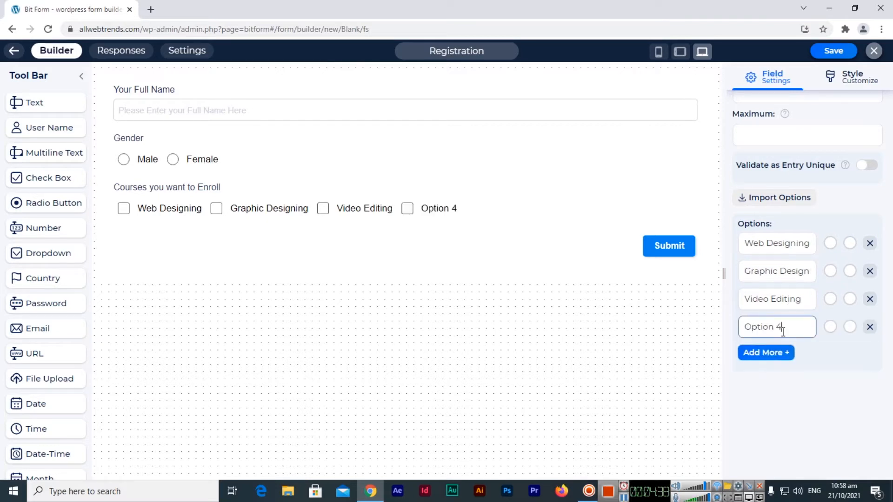
{"action": "type", "text": "Social Me"}
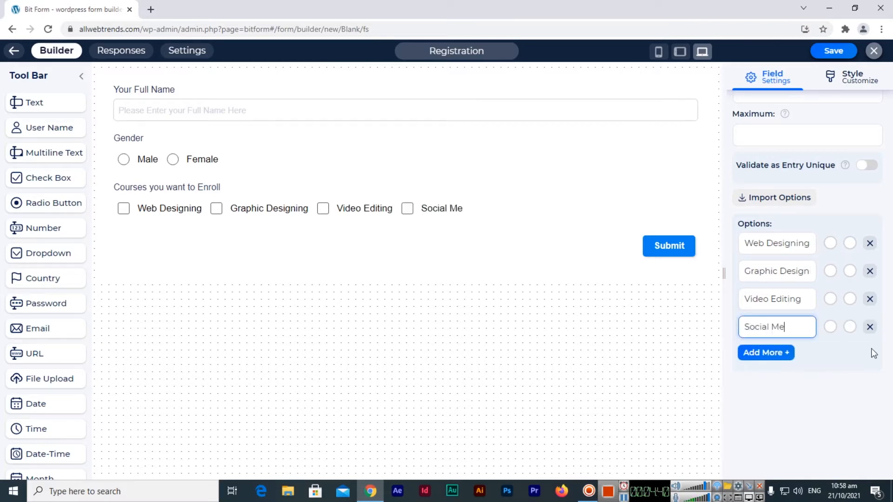
{"action": "type", "text": "dia Marketing"}
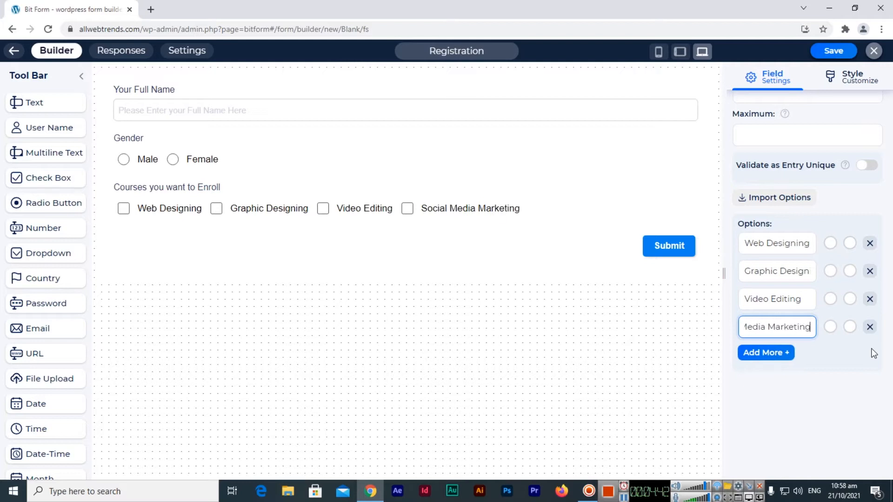
{"action": "left_click", "coordinate": [765, 353]}
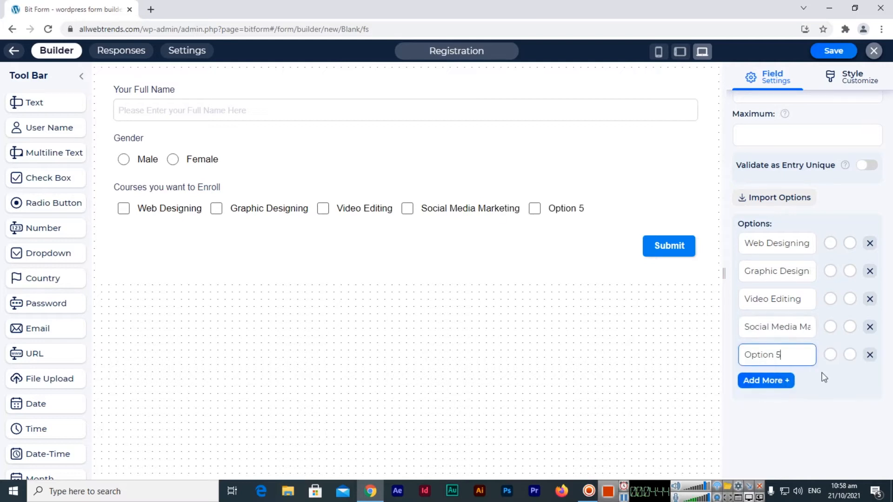
{"action": "type", "text": "Digital M"}
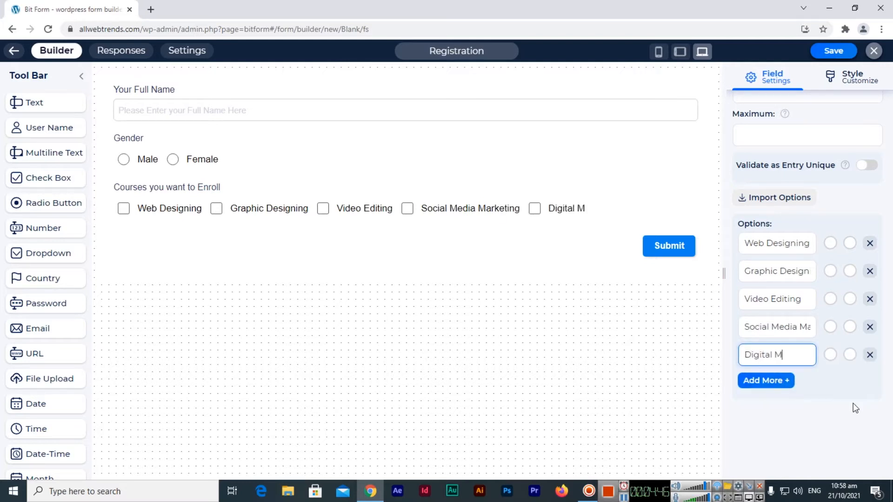
{"action": "type", "text": "edia Marketing"}
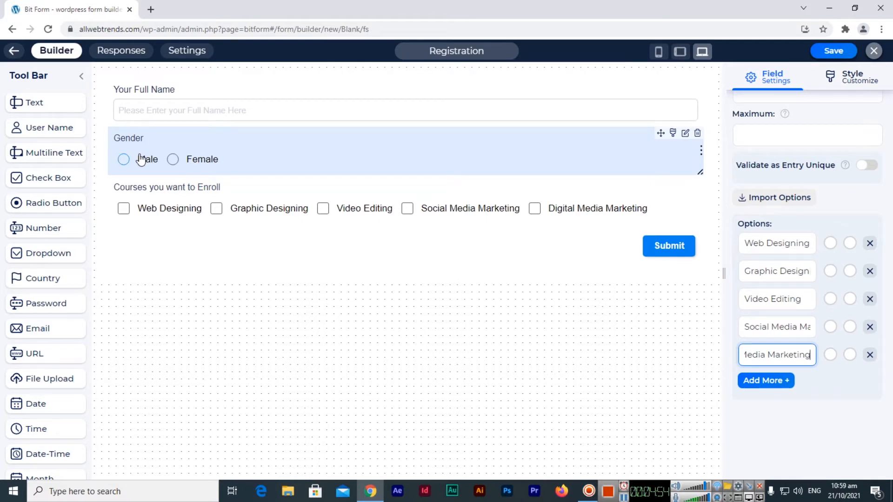
{"action": "left_click", "coordinate": [167, 208]}
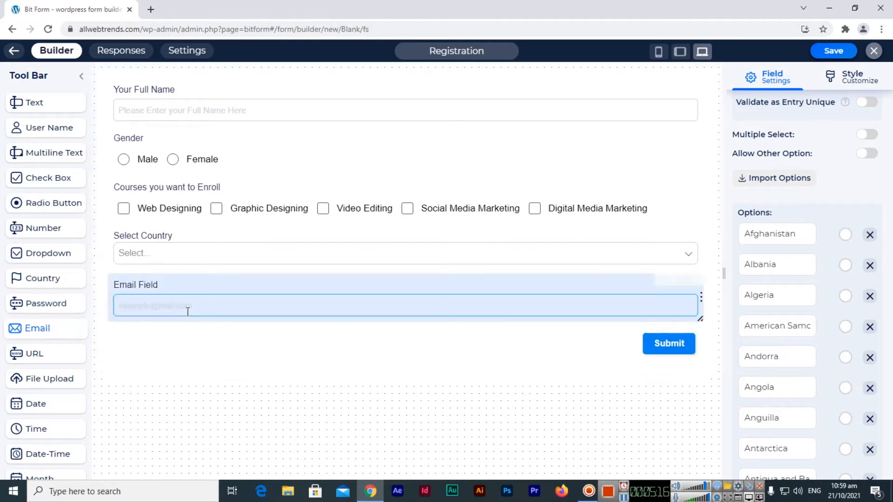
Step: Mark the Email Field required after reviewing its email validation pattern choices
{"action": "left_click", "coordinate": [256, 291]}
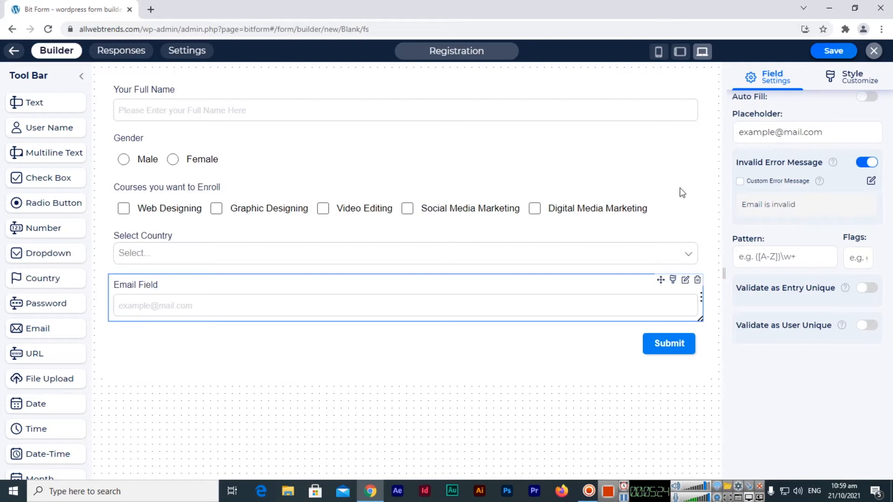
{"action": "left_click", "coordinate": [784, 257]}
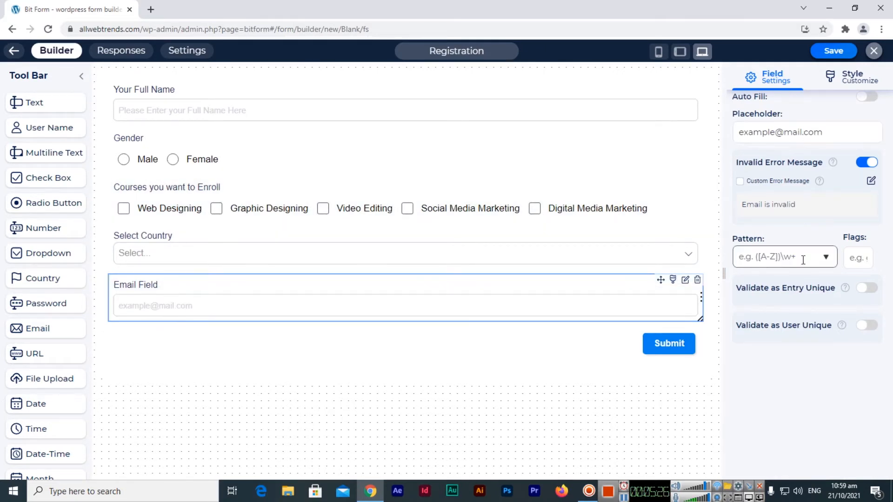
{"action": "scroll", "scroll_direction": "up", "scroll_amount": 3}
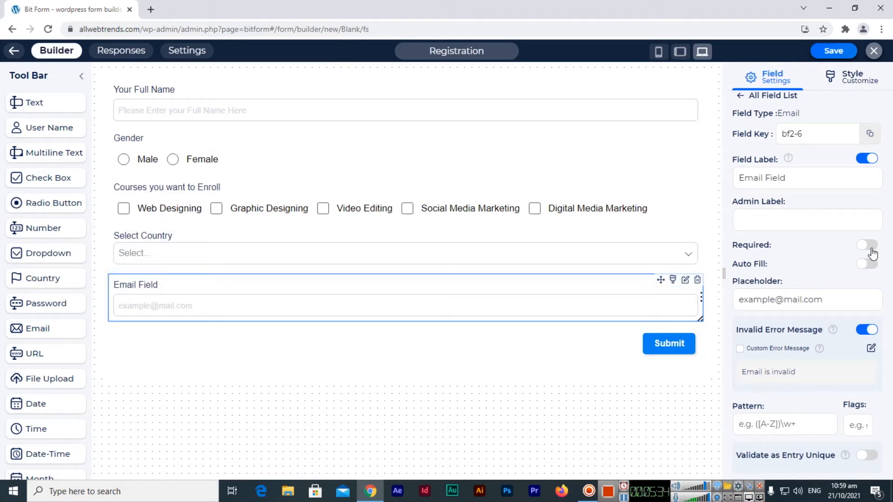
{"action": "left_click", "coordinate": [867, 245]}
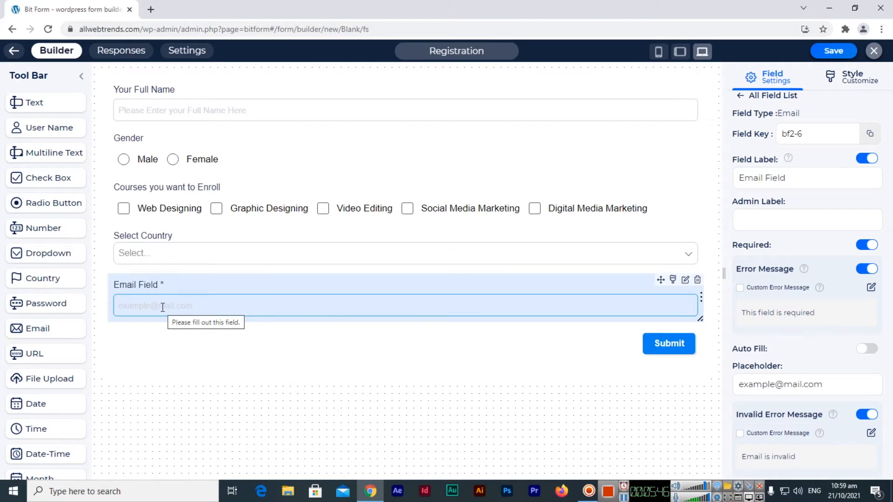
{"action": "left_click", "coordinate": [137, 396]}
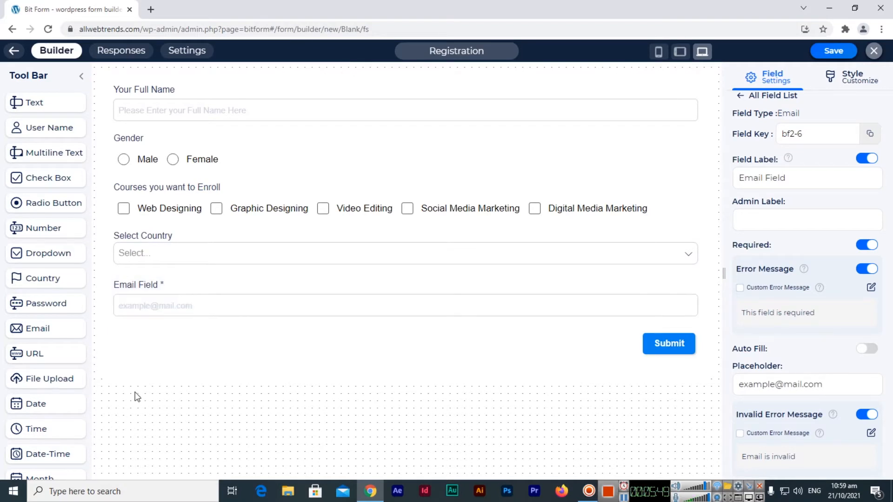
{"action": "scroll", "scroll_direction": "down", "scroll_amount": 3}
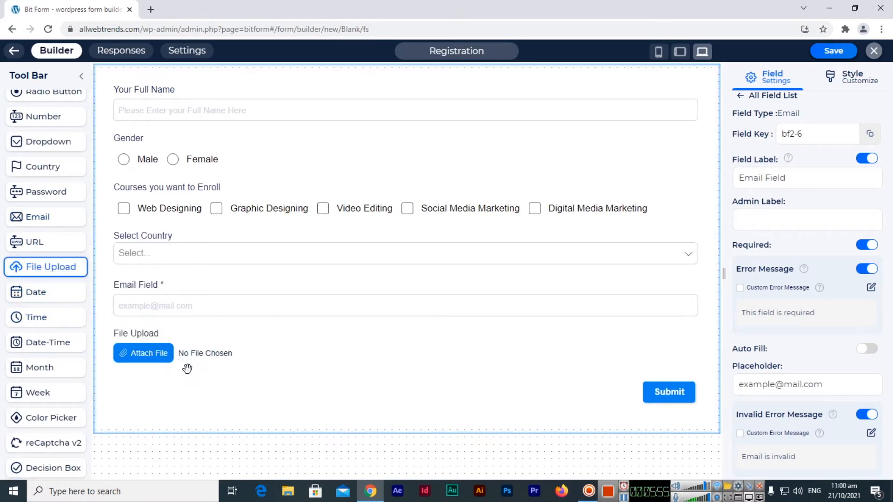
{"action": "left_click", "coordinate": [159, 342]}
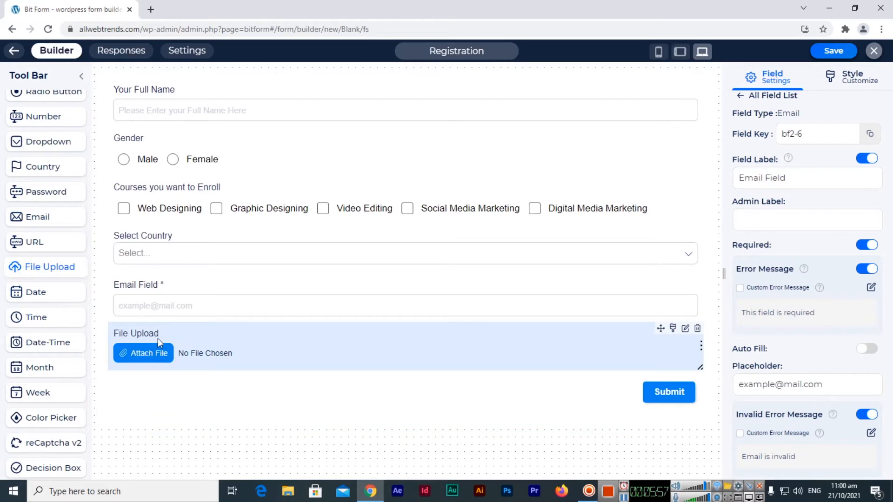
{"action": "mouse_move", "coordinate": [160, 337]}
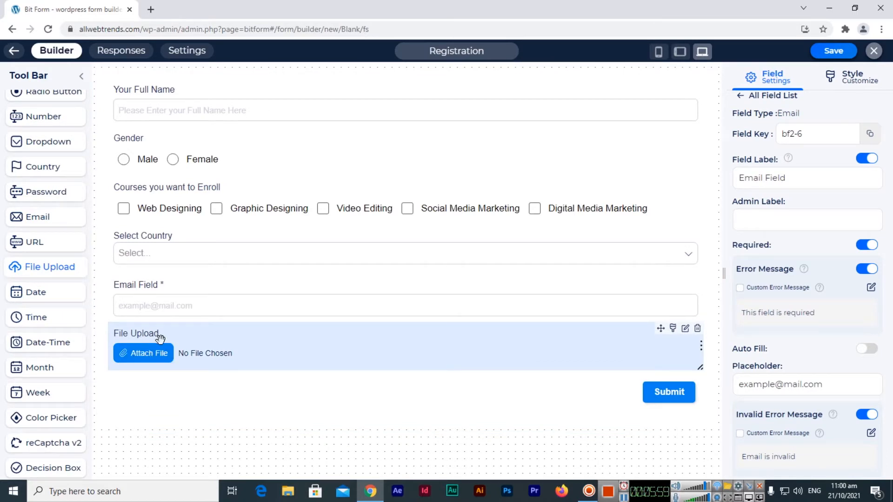
{"action": "mouse_move", "coordinate": [159, 340]}
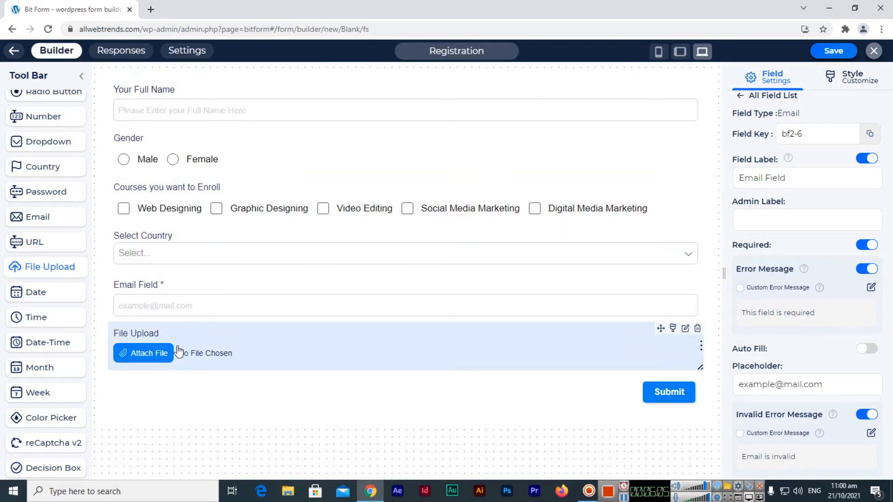
{"action": "scroll", "scroll_direction": "down", "scroll_amount": 3}
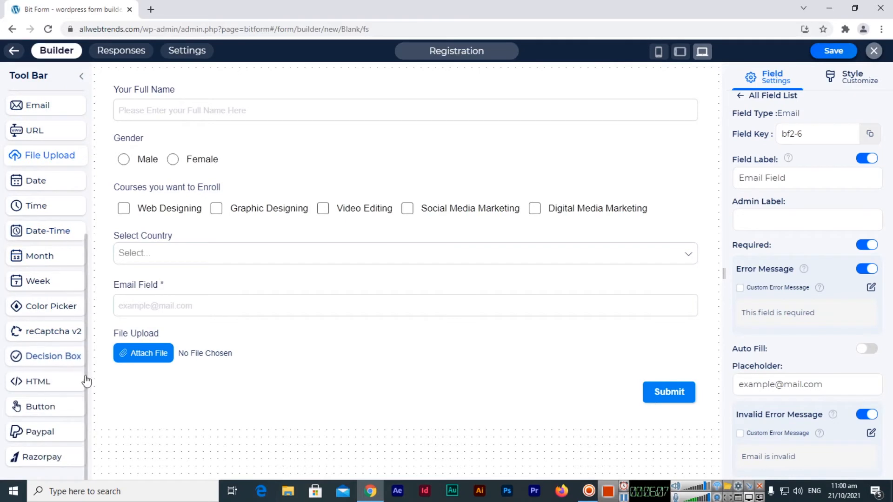
{"action": "scroll", "scroll_direction": "up", "scroll_amount": 3}
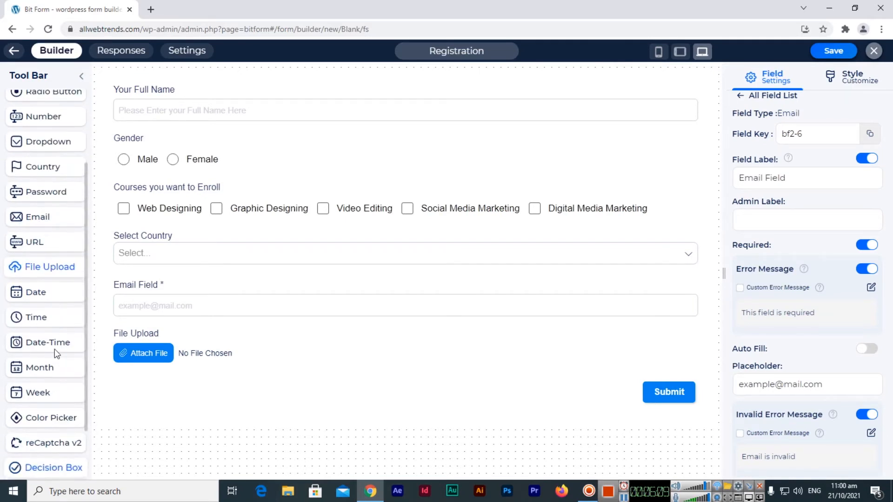
{"action": "scroll", "scroll_direction": "up", "scroll_amount": 3}
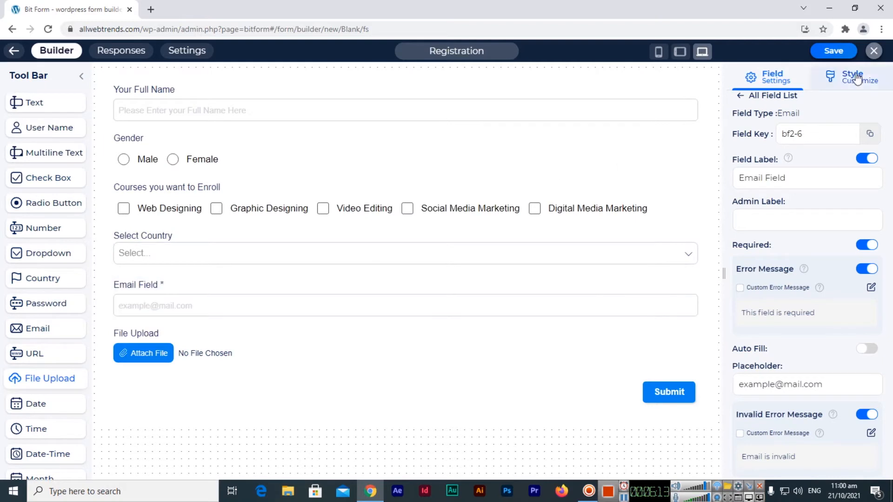
Step: Enable Form Background colour, save the form, and fill the background tan
{"action": "left_click", "coordinate": [852, 77]}
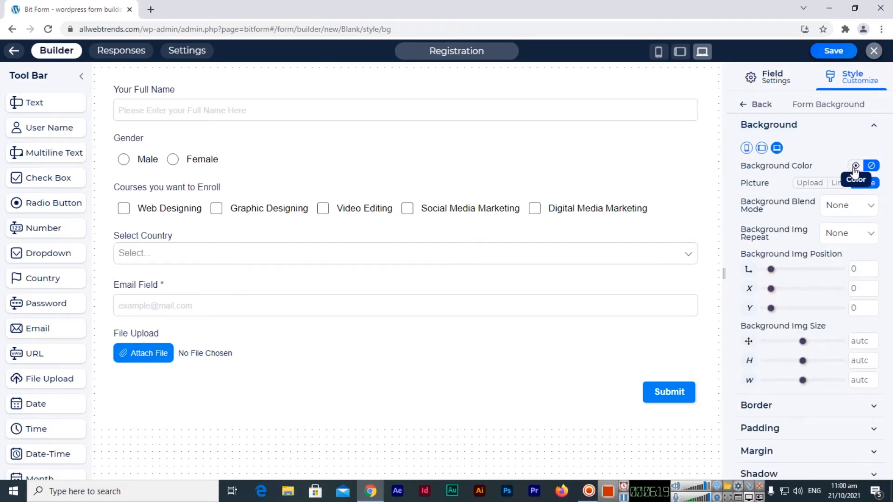
{"action": "left_click", "coordinate": [855, 166]}
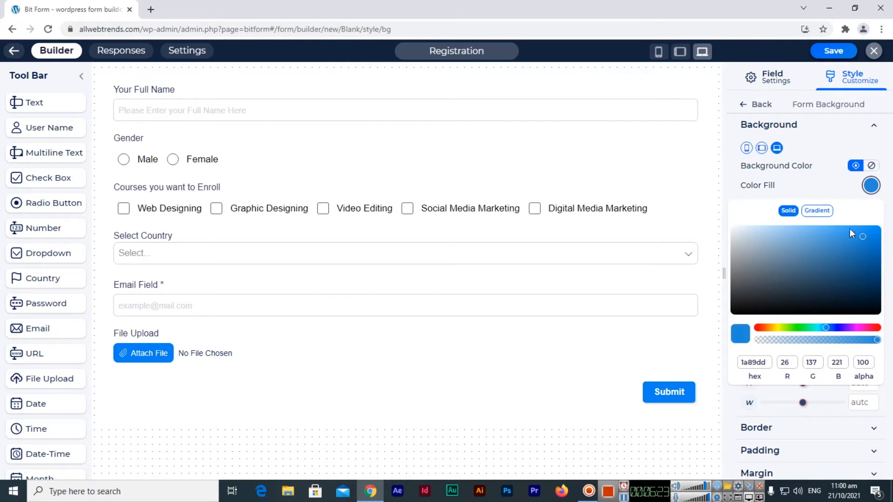
{"action": "left_click", "coordinate": [817, 211]}
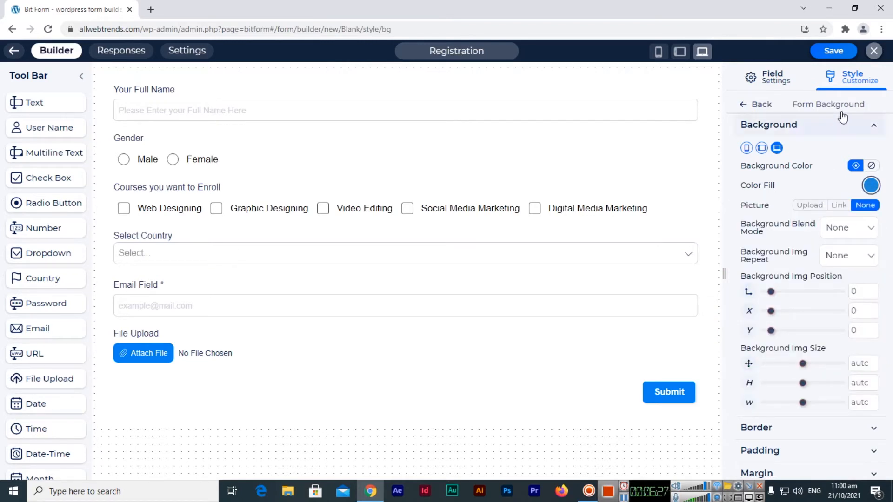
{"action": "left_click", "coordinate": [832, 50]}
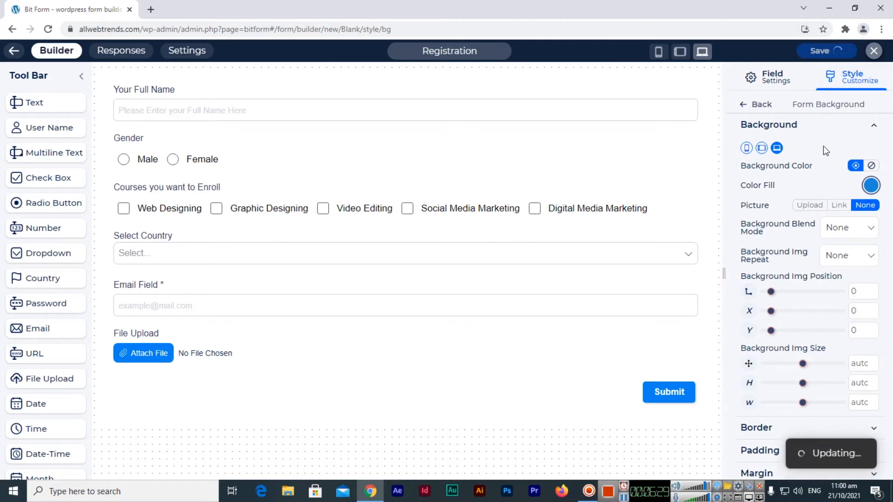
{"action": "left_click", "coordinate": [824, 51]}
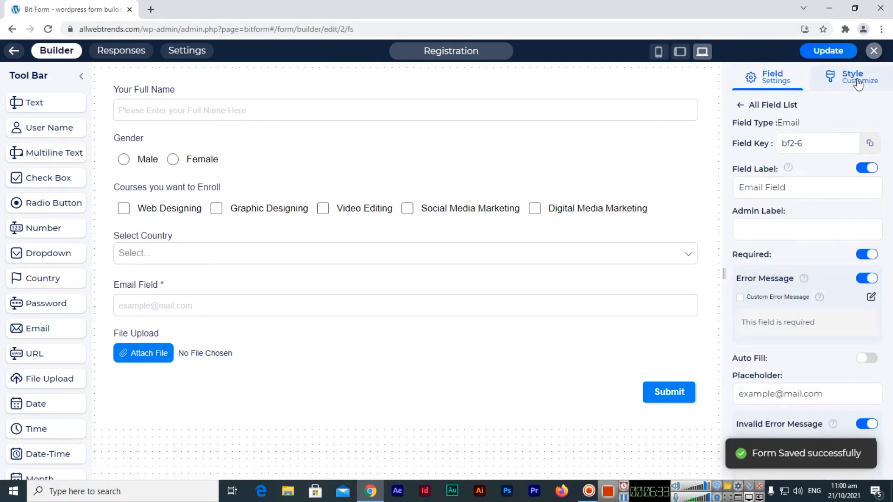
{"action": "left_click", "coordinate": [852, 76]}
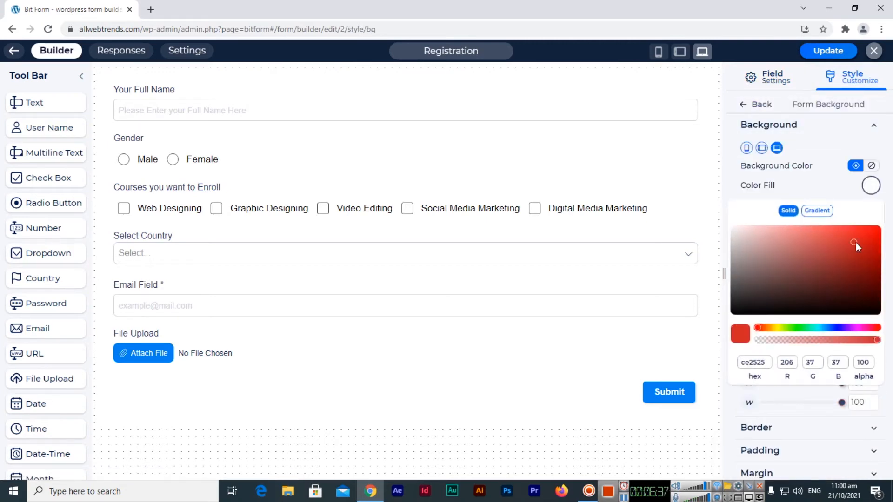
{"action": "left_click", "coordinate": [830, 257]}
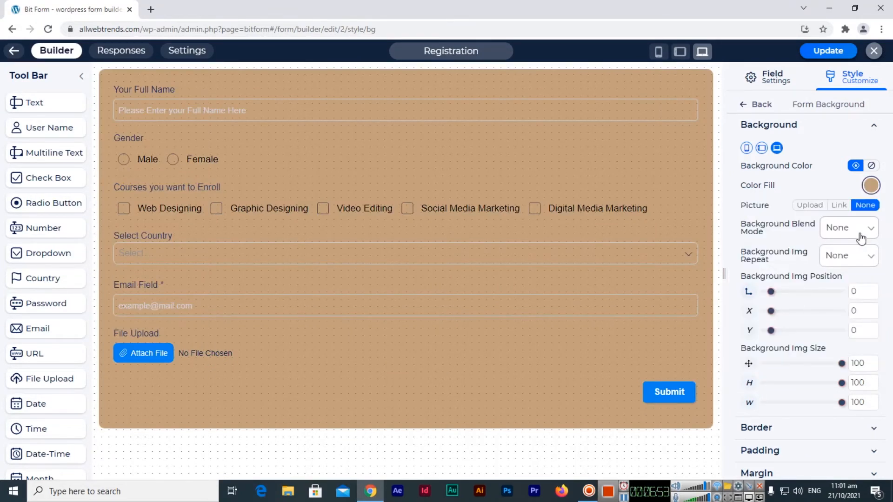
Step: Give the form a dashed border of width 8, update it, and return to My Forms
{"action": "left_click", "coordinate": [874, 428]}
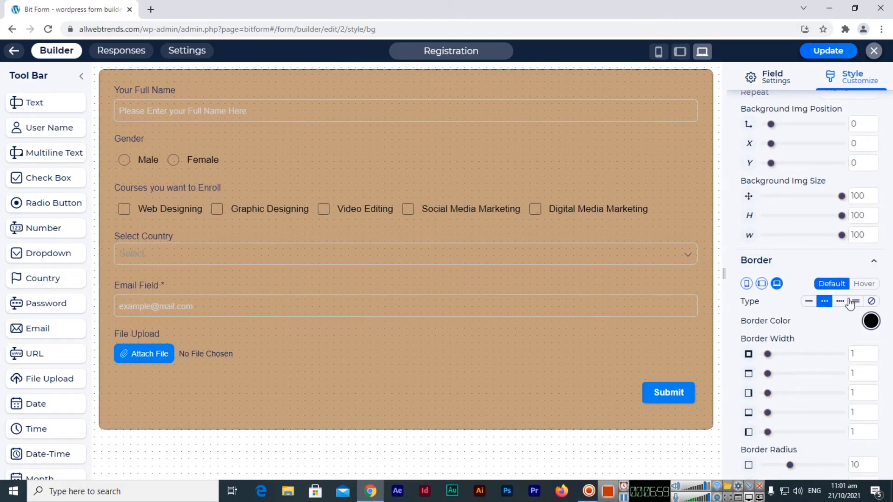
{"action": "left_click", "coordinate": [838, 301]}
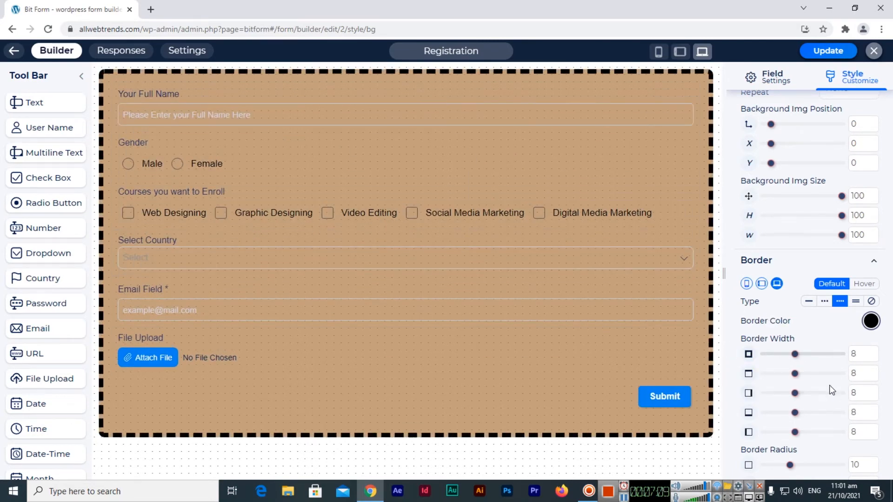
{"action": "scroll", "scroll_direction": "down", "scroll_amount": 3}
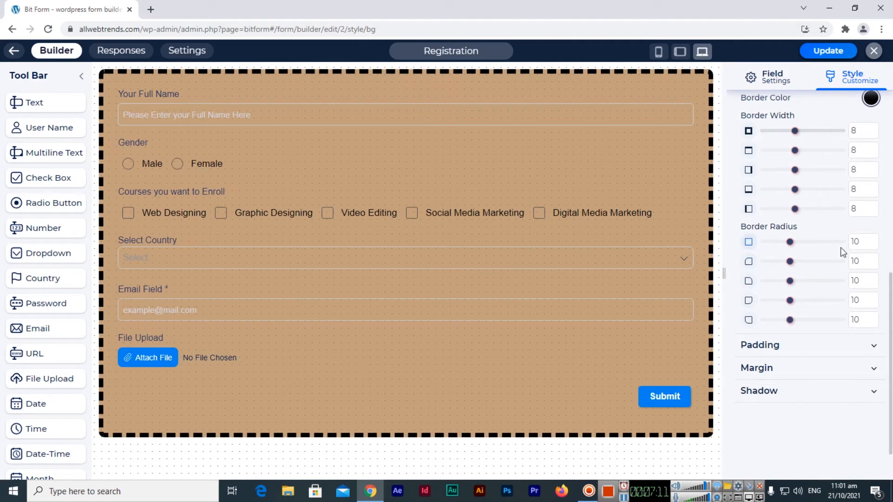
{"action": "mouse_move", "coordinate": [805, 243]}
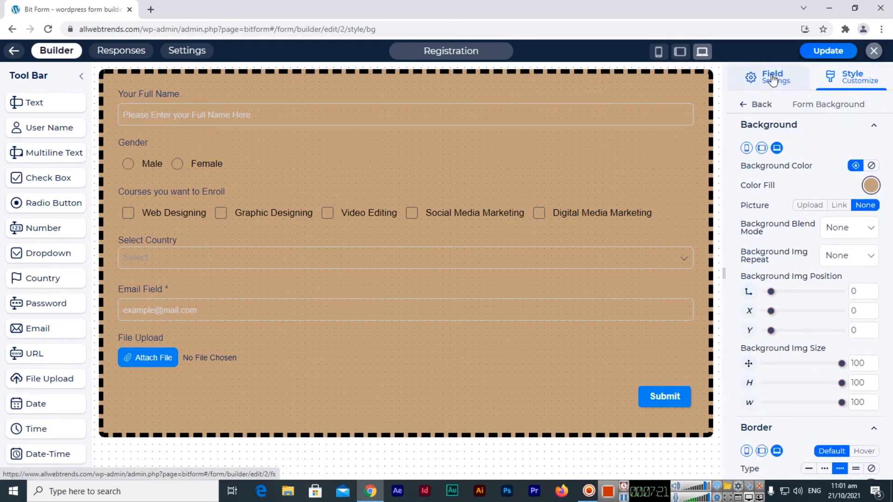
{"action": "left_click", "coordinate": [828, 50]}
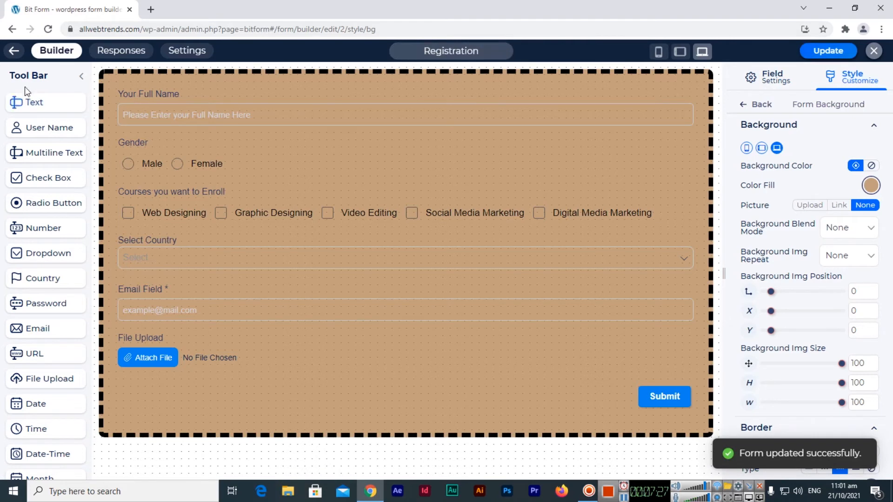
{"action": "left_click", "coordinate": [873, 50]}
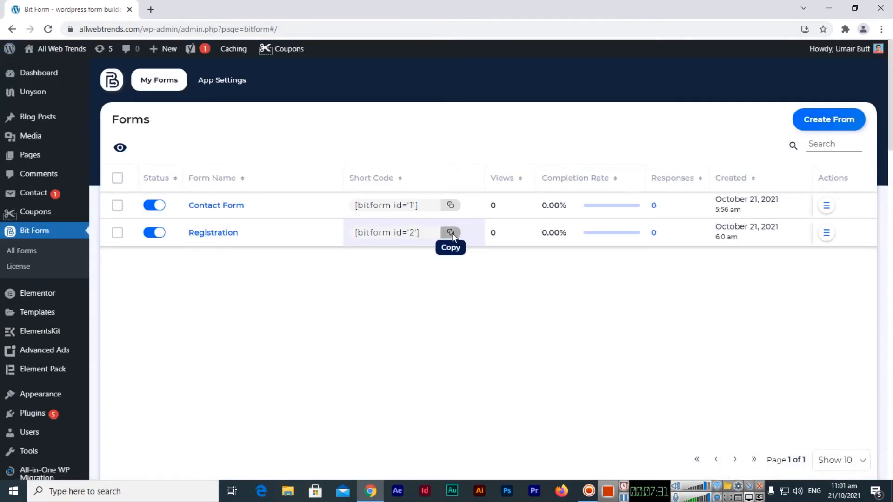
Step: Copy the Registration form's shortcode and start a new page via Pages > Add New
{"action": "left_click", "coordinate": [451, 233]}
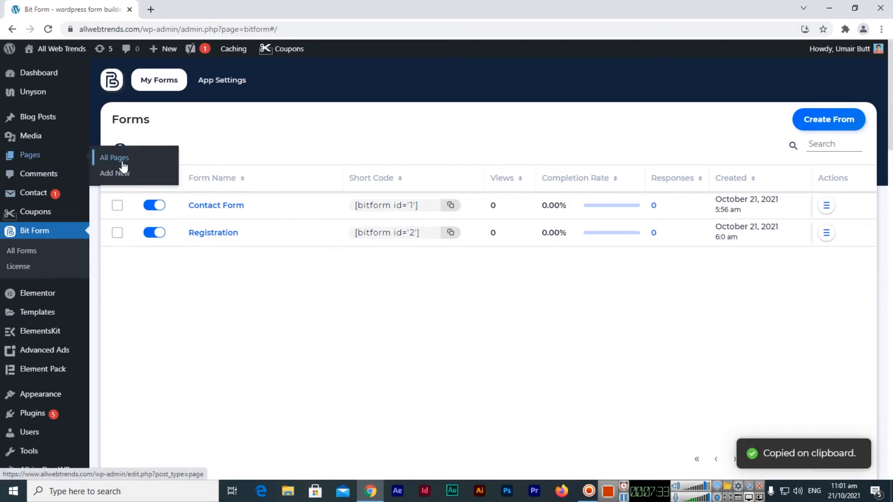
{"action": "left_click", "coordinate": [115, 173]}
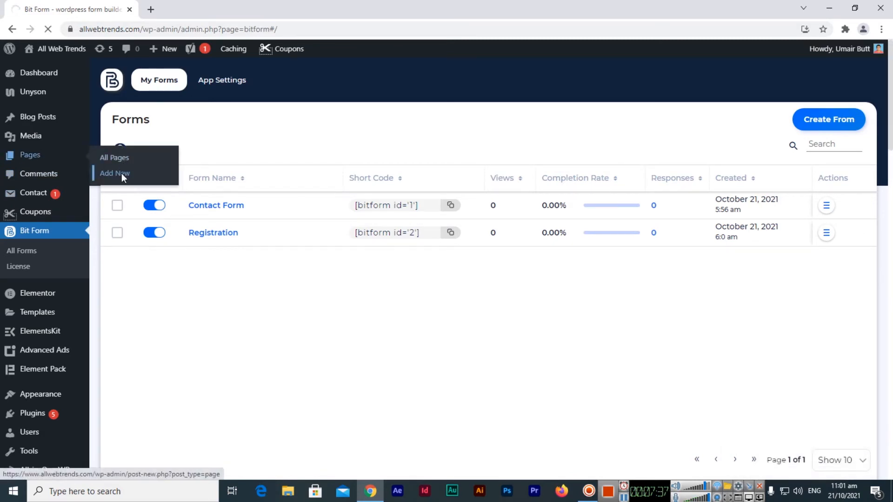
{"action": "left_click", "coordinate": [114, 173]}
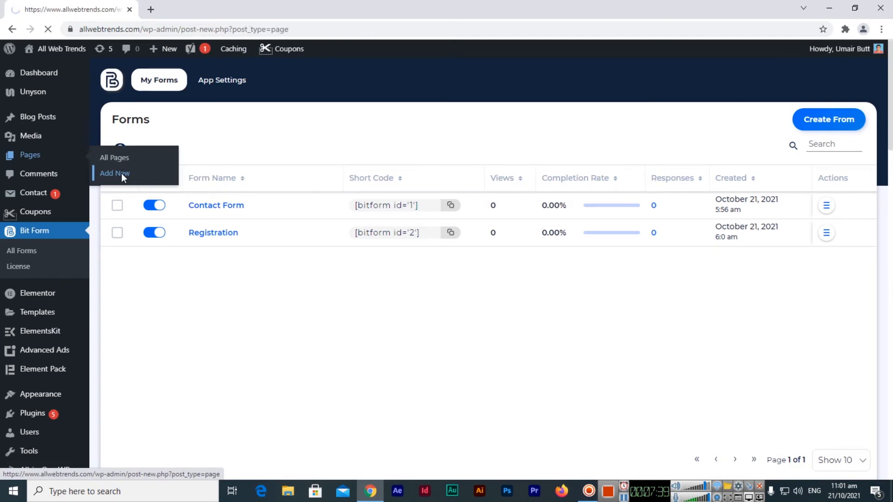
{"action": "left_click", "coordinate": [114, 173]}
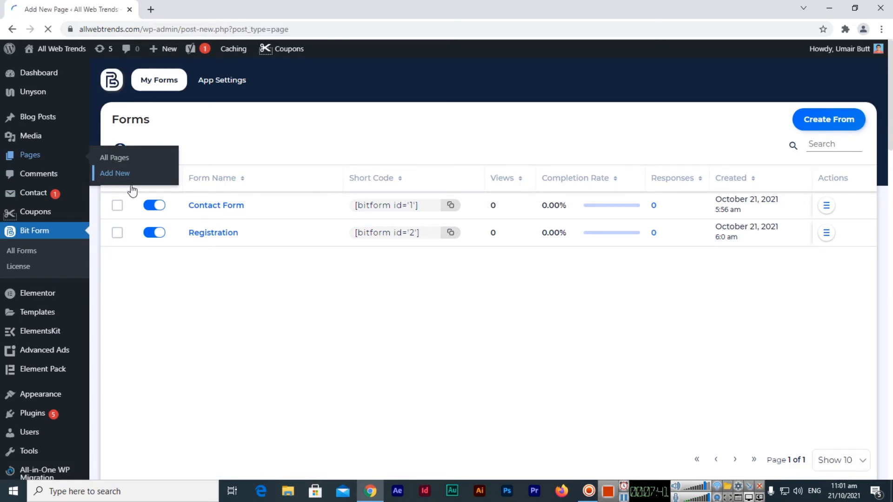
{"action": "left_click", "coordinate": [115, 173]}
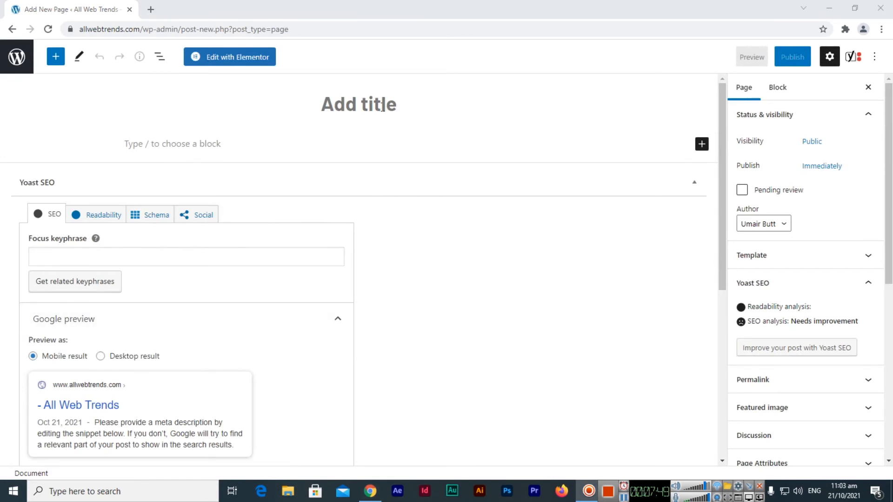
Step: Title the page 'Registration' and insert a Shortcode block with [bitform id='2']
{"action": "type", "text": "Regist"}
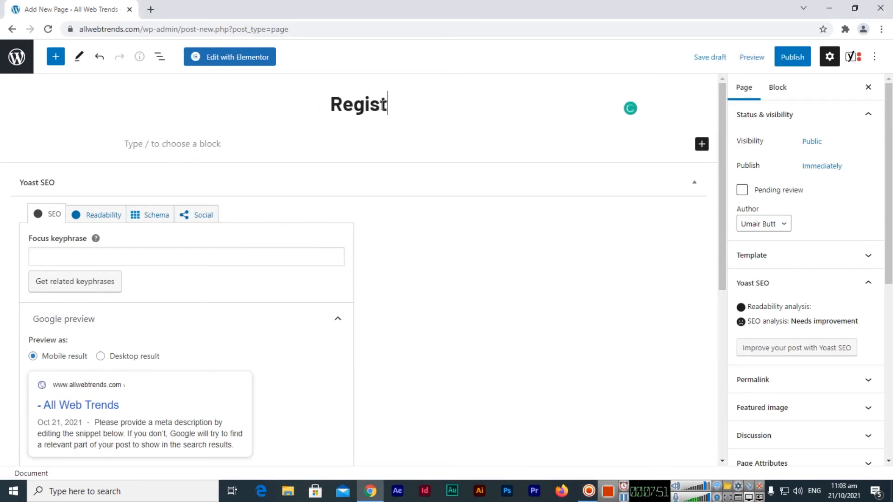
{"action": "type", "text": "ration"}
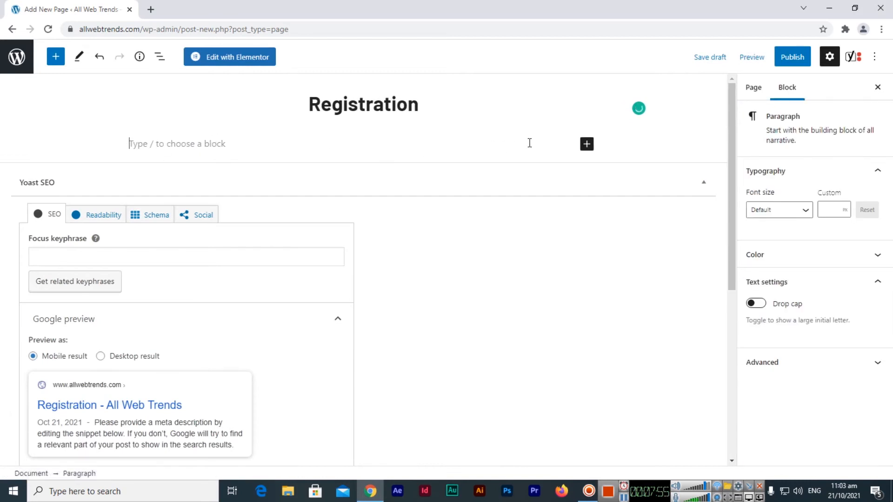
{"action": "left_click", "coordinate": [587, 143]}
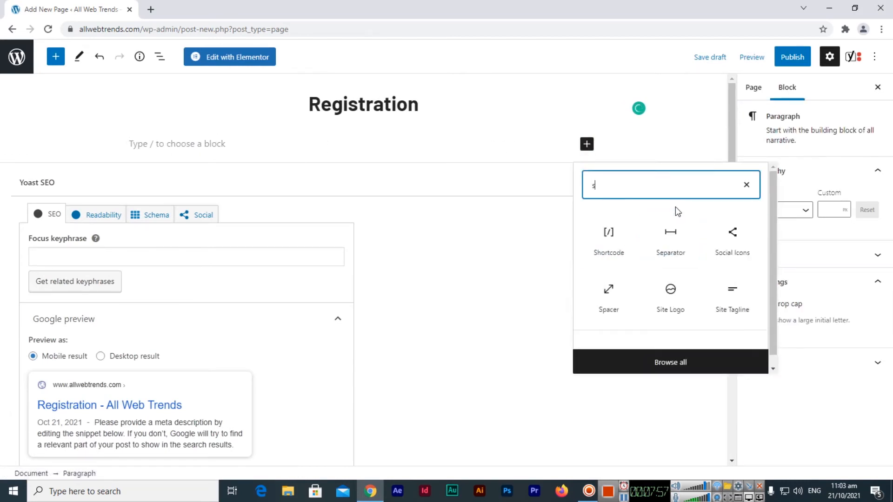
{"action": "type", "text": "hortcode"}
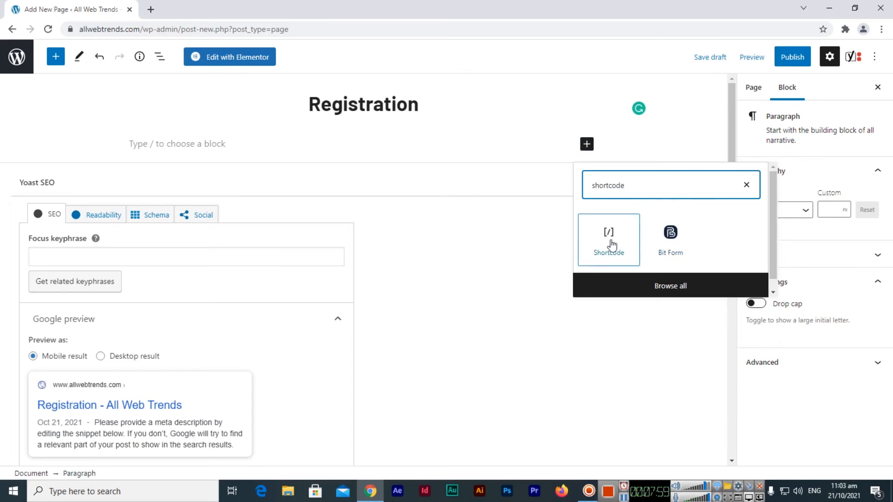
{"action": "left_click", "coordinate": [608, 239]}
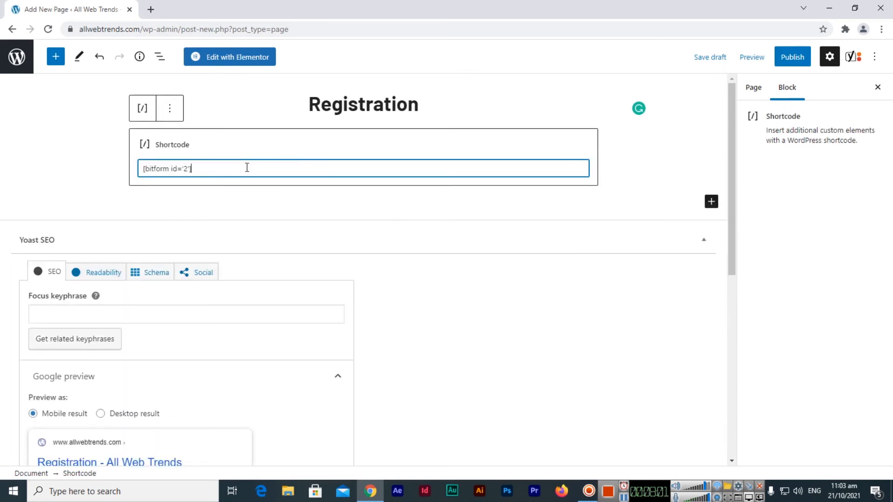
Step: Publish the Registration page through the pre-publish panel
{"action": "left_click", "coordinate": [791, 56]}
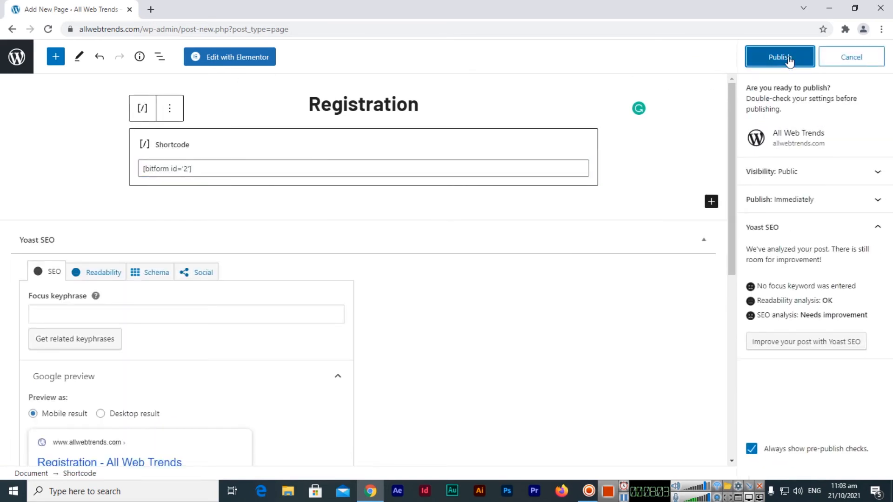
{"action": "left_click", "coordinate": [779, 56]}
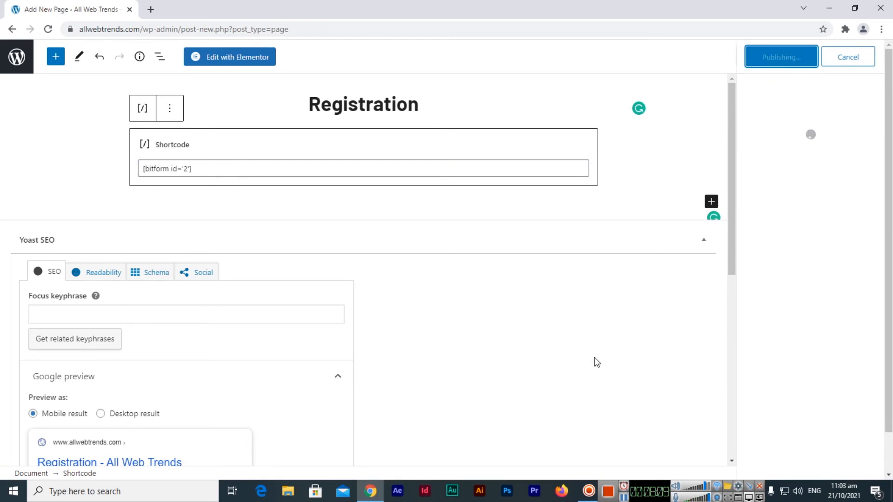
{"action": "left_click", "coordinate": [781, 57]}
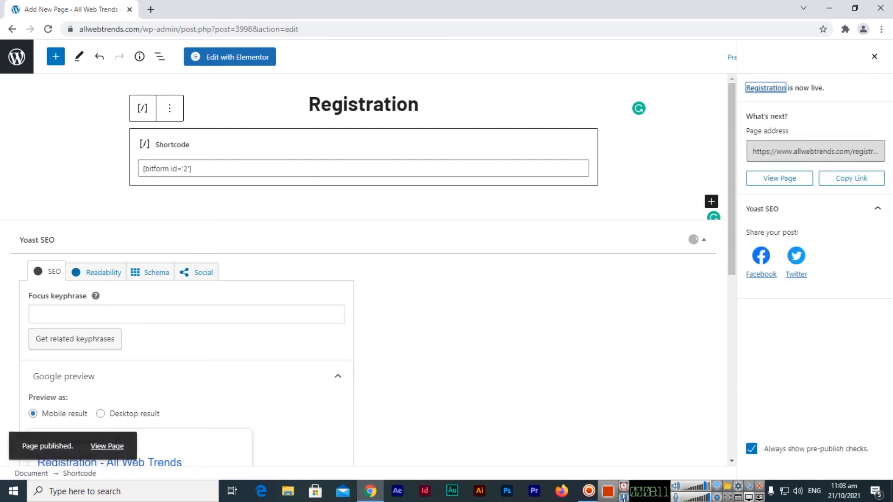
{"action": "mouse_move", "coordinate": [736, 175]}
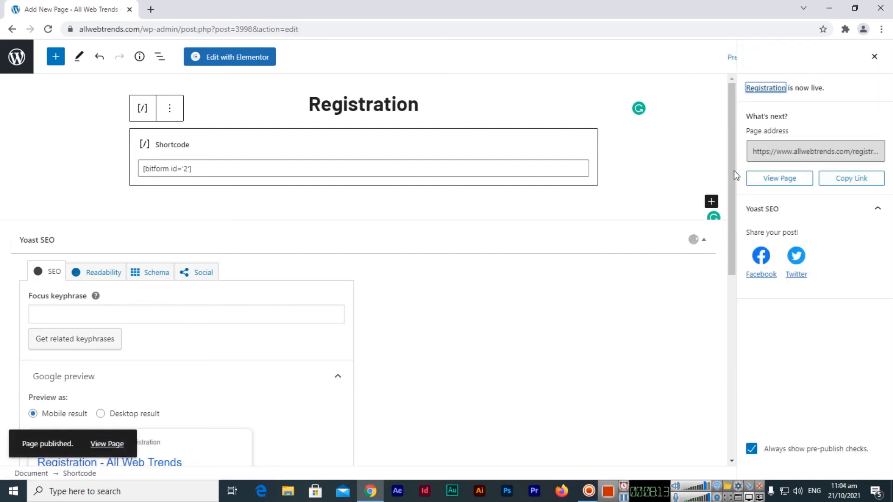
Step: View the live Registration page, check the Select Country dropdown, and return to the editor
{"action": "left_click", "coordinate": [779, 177]}
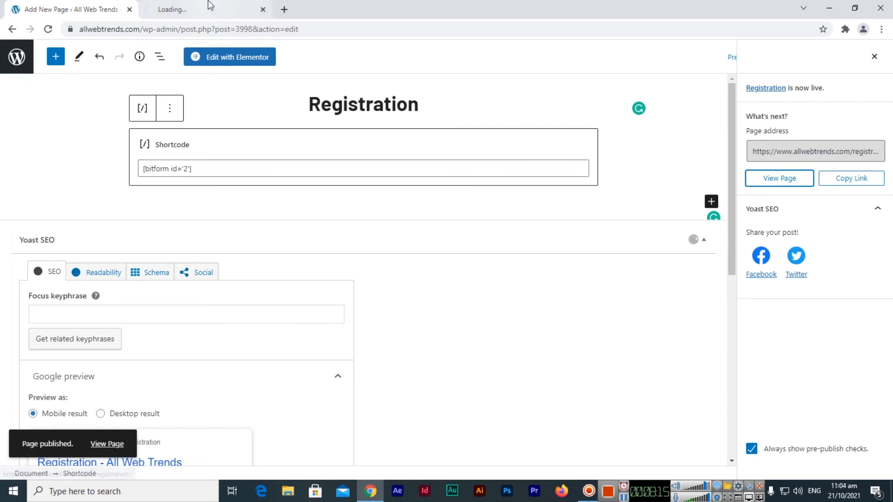
{"action": "mouse_move", "coordinate": [68, 9]}
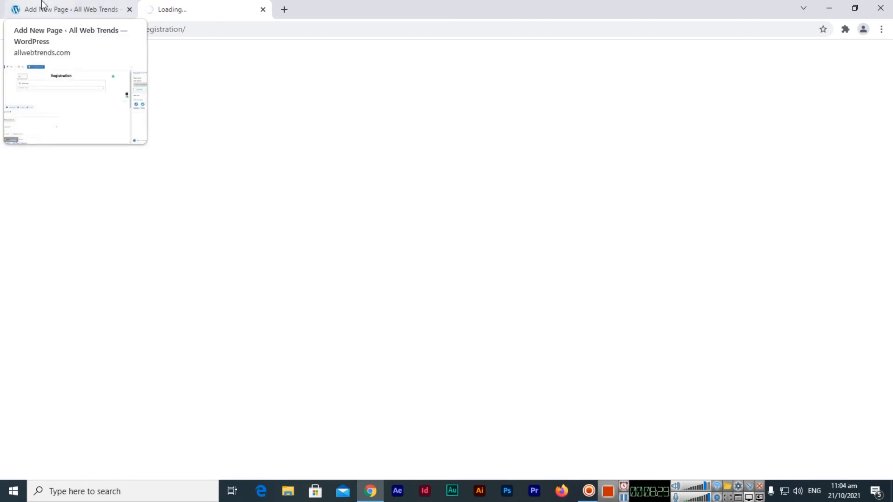
{"action": "left_click", "coordinate": [200, 9]}
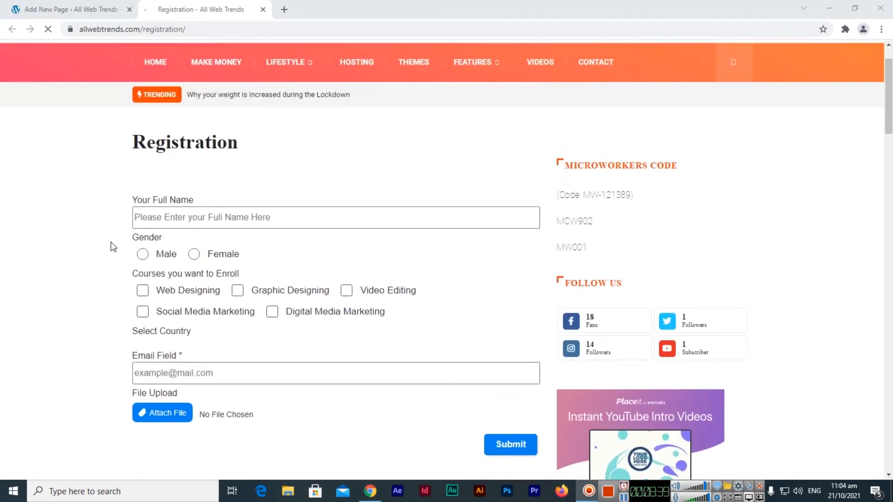
{"action": "mouse_move", "coordinate": [142, 255]}
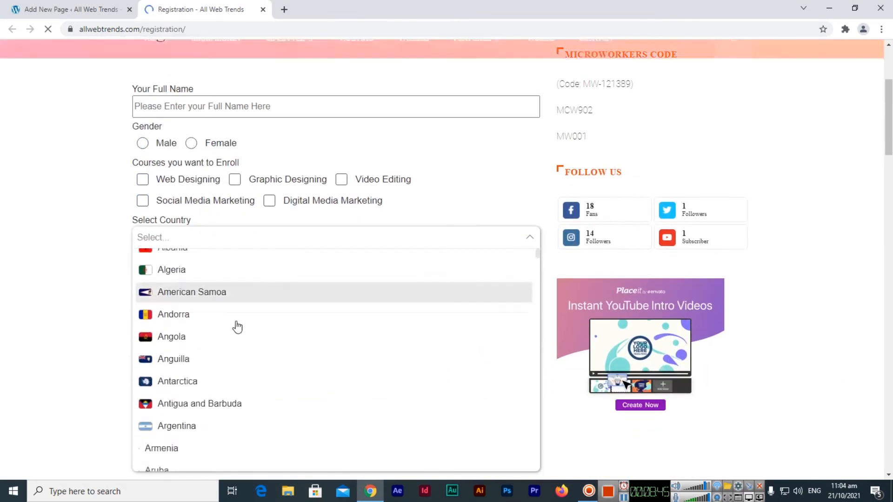
{"action": "scroll", "scroll_direction": "down", "scroll_amount": 3}
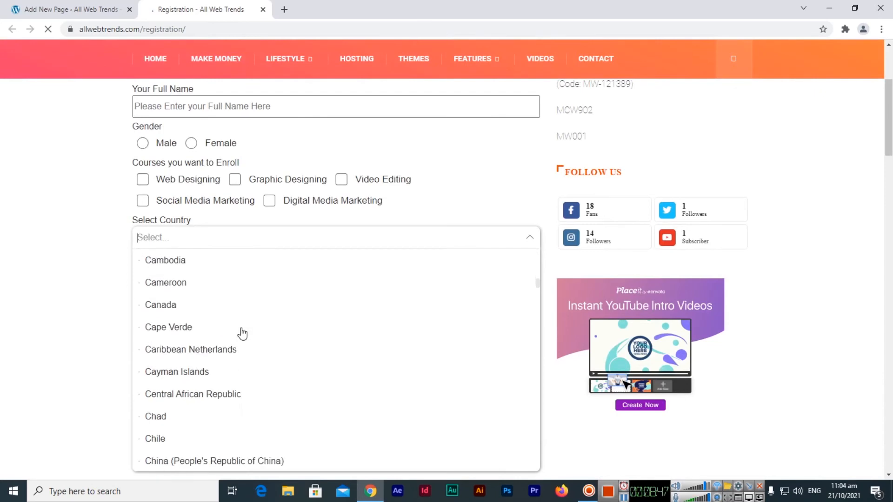
{"action": "left_click", "coordinate": [335, 238]}
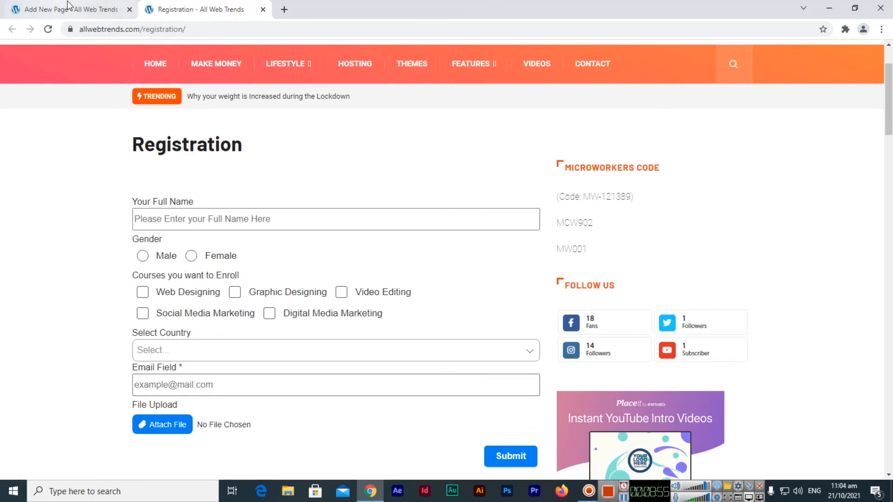
{"action": "left_click", "coordinate": [69, 10]}
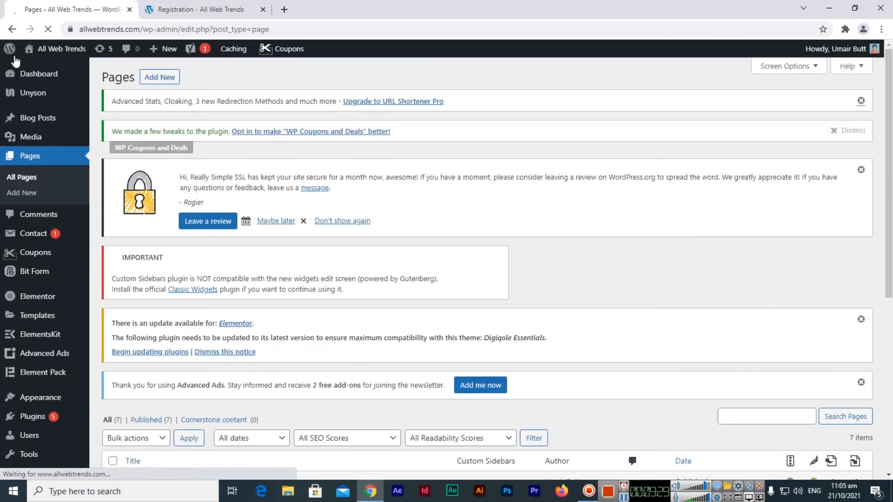
{"action": "mouse_move", "coordinate": [207, 221]}
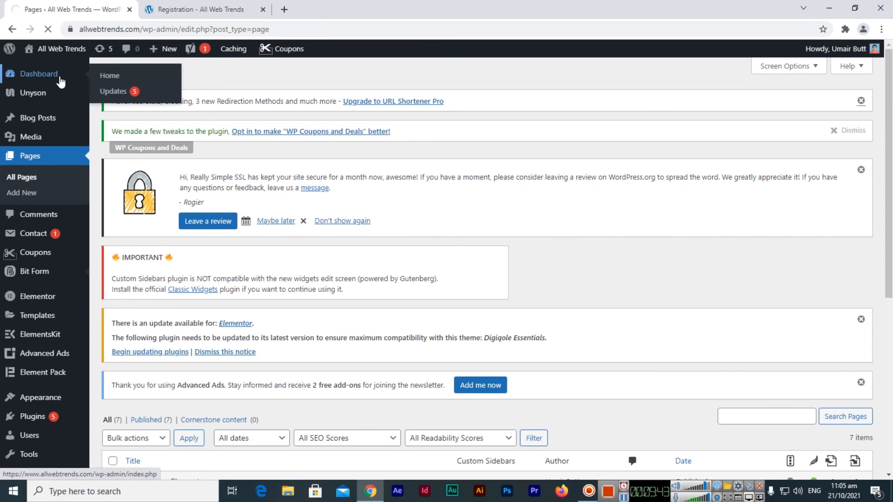
Step: Open Bit Form's All Forms list from the admin sidebar
{"action": "left_click", "coordinate": [34, 272]}
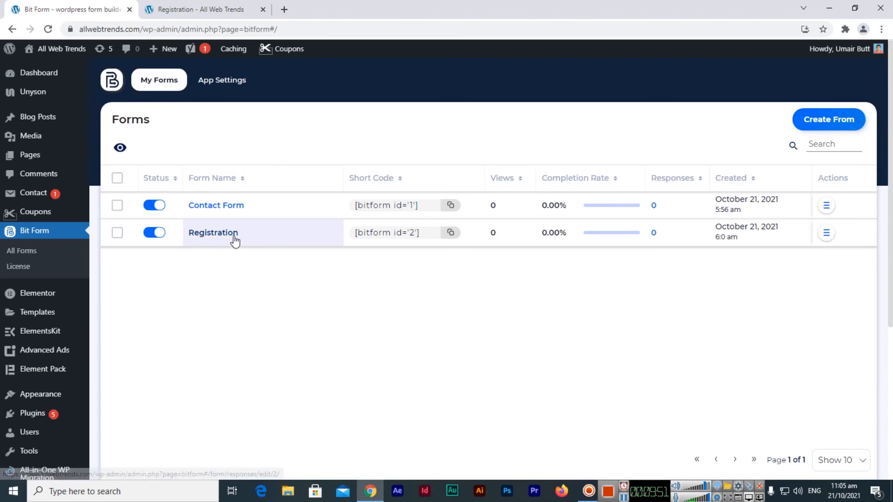
Step: Open the Registration form's empty Responses page, then switch to its Builder
{"action": "left_click", "coordinate": [213, 232]}
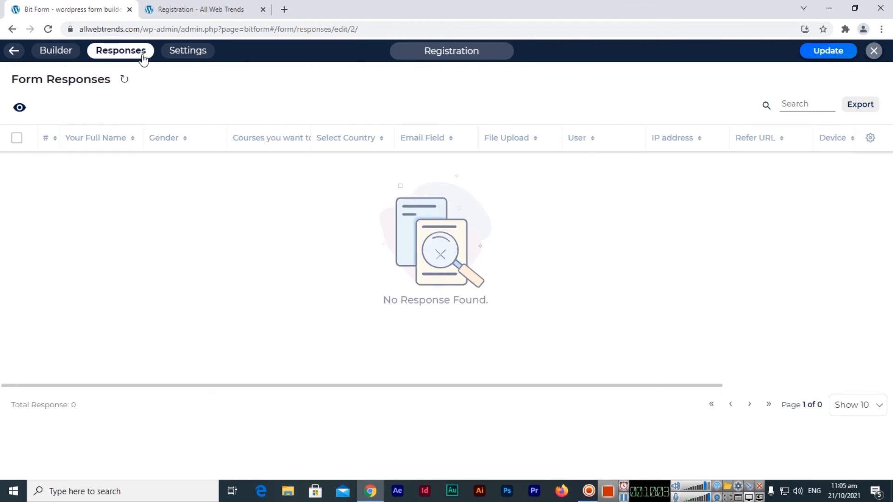
{"action": "left_click", "coordinate": [56, 50]}
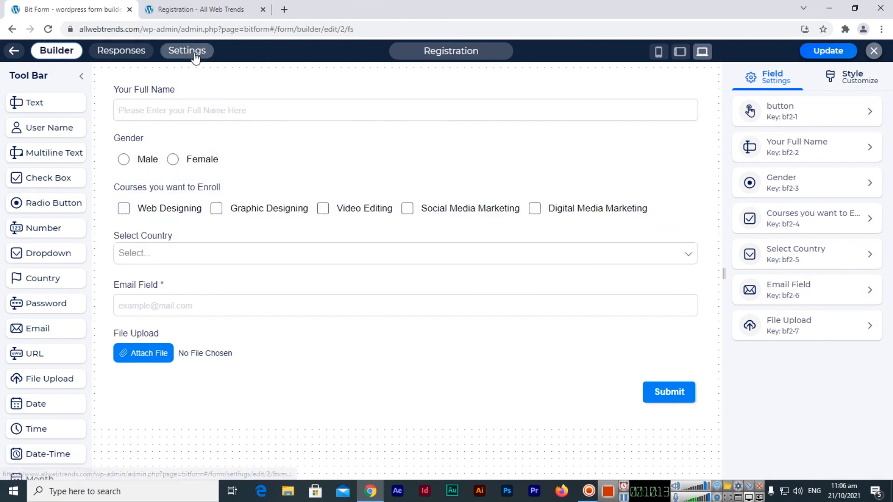
Step: Scroll through Registration's Form Settings, glance at Confirmations, then return to Form Settings
{"action": "left_click", "coordinate": [186, 51]}
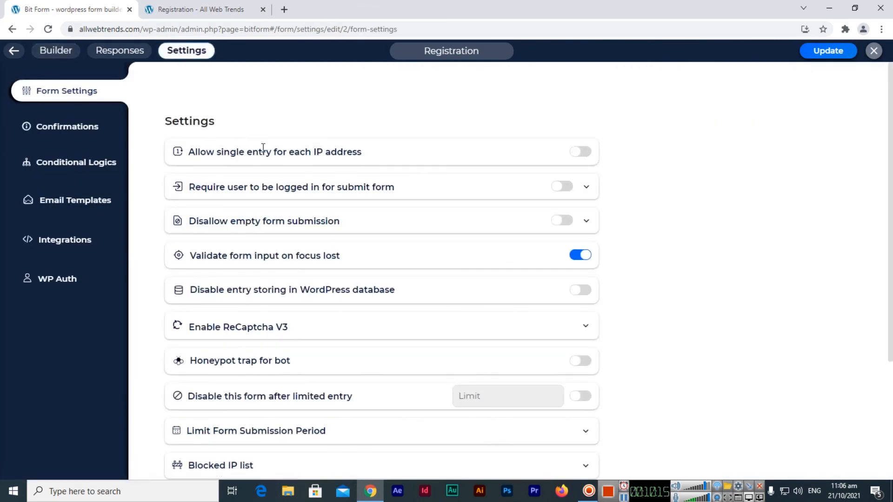
{"action": "mouse_move", "coordinate": [357, 150]}
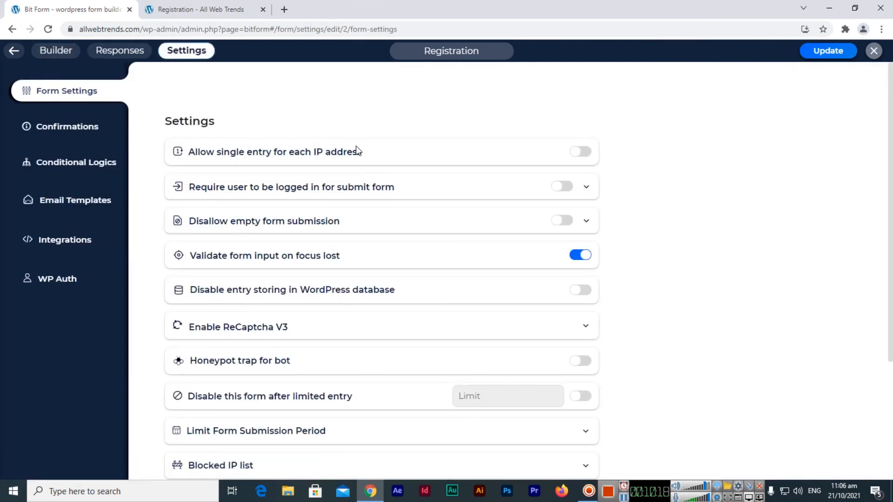
{"action": "mouse_move", "coordinate": [306, 187]}
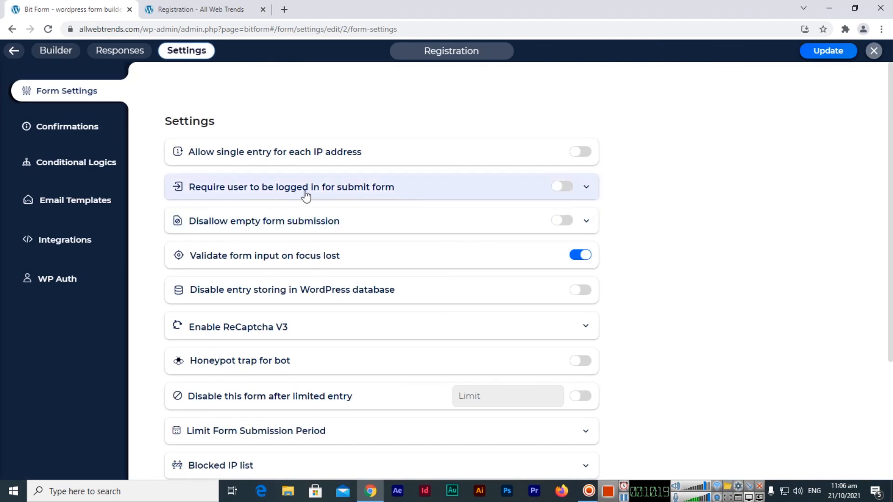
{"action": "mouse_move", "coordinate": [380, 186]}
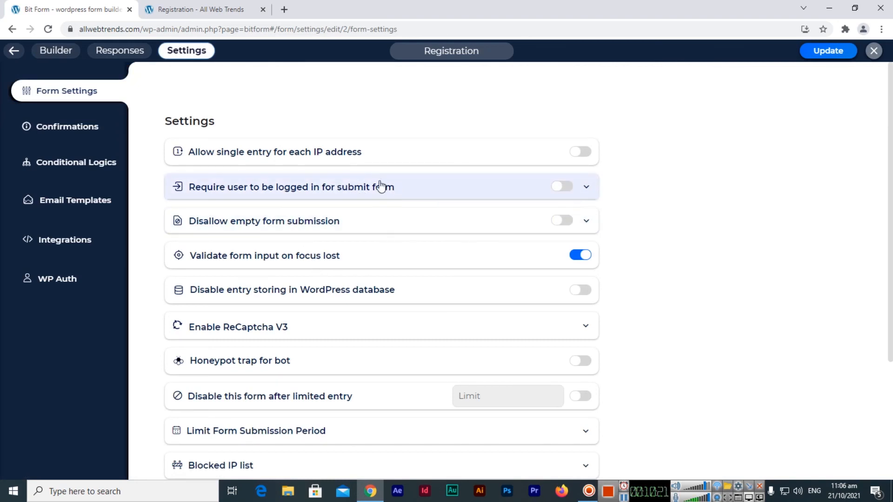
{"action": "scroll", "scroll_direction": "down", "scroll_amount": 3}
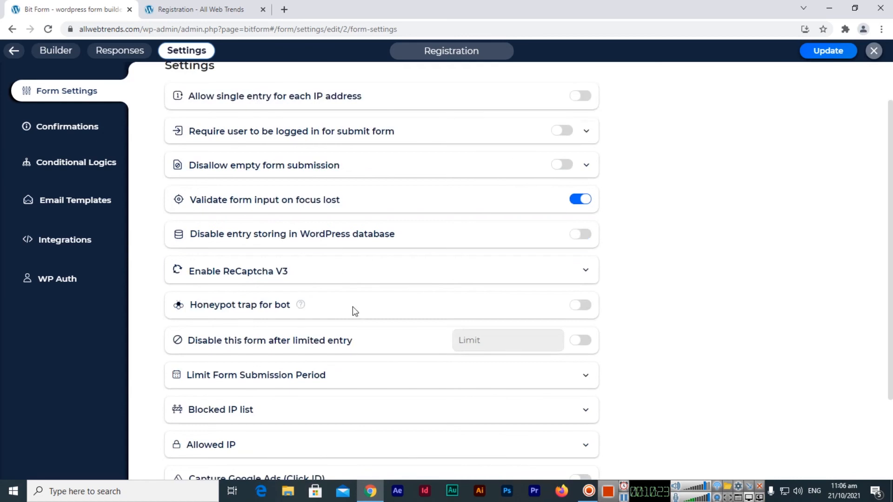
{"action": "scroll", "scroll_direction": "down", "scroll_amount": 3}
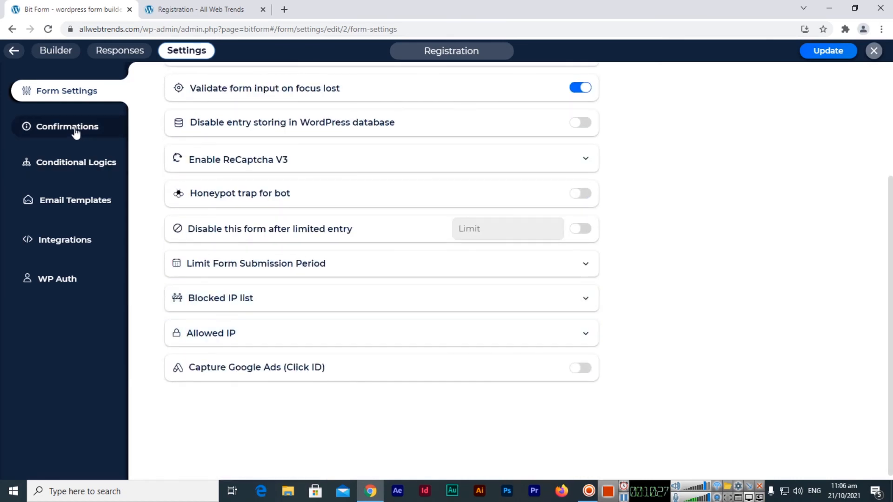
{"action": "left_click", "coordinate": [66, 126]}
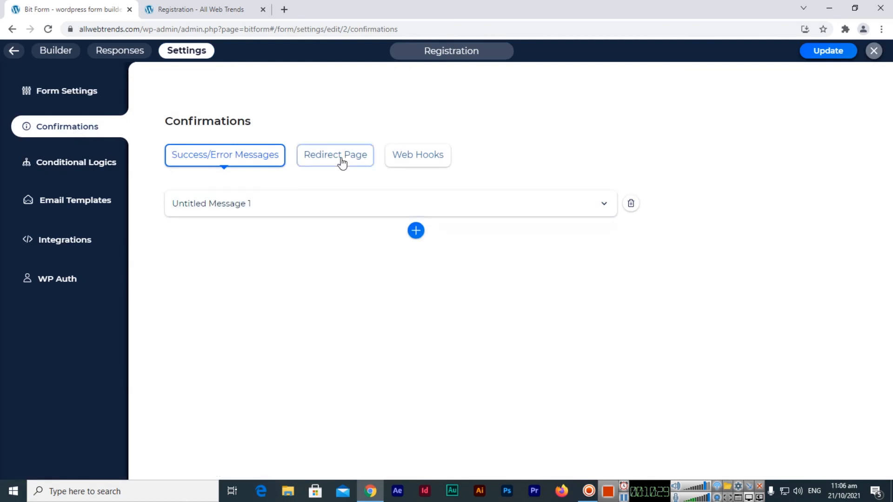
{"action": "left_click", "coordinate": [66, 91]}
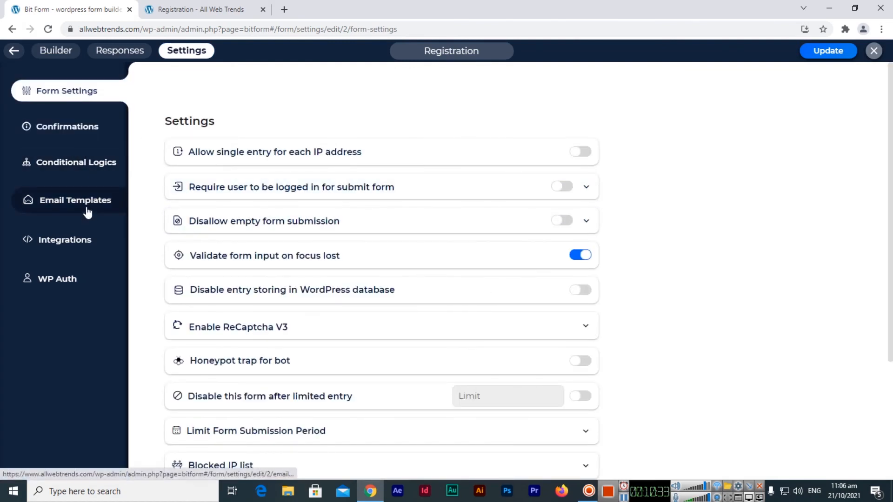
Step: Open the Registration form's Integrations page, view Available Integrations, and close the list without adding one
{"action": "left_click", "coordinate": [65, 239]}
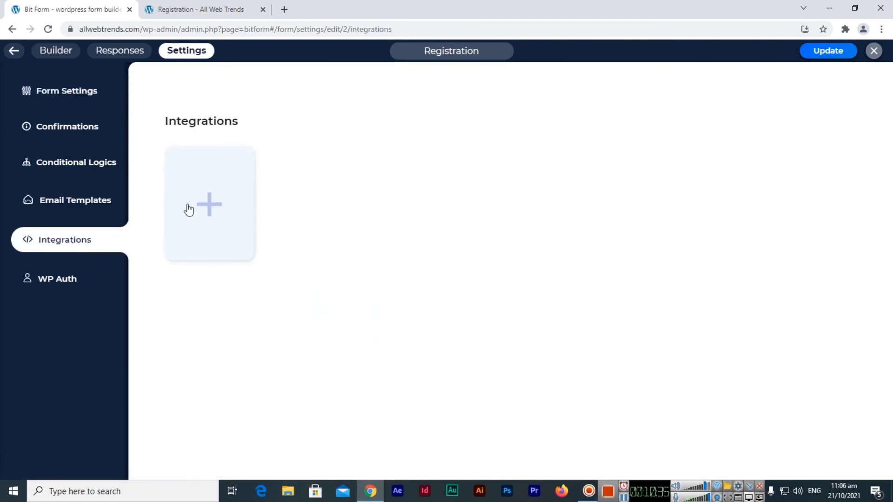
{"action": "left_click", "coordinate": [209, 205]}
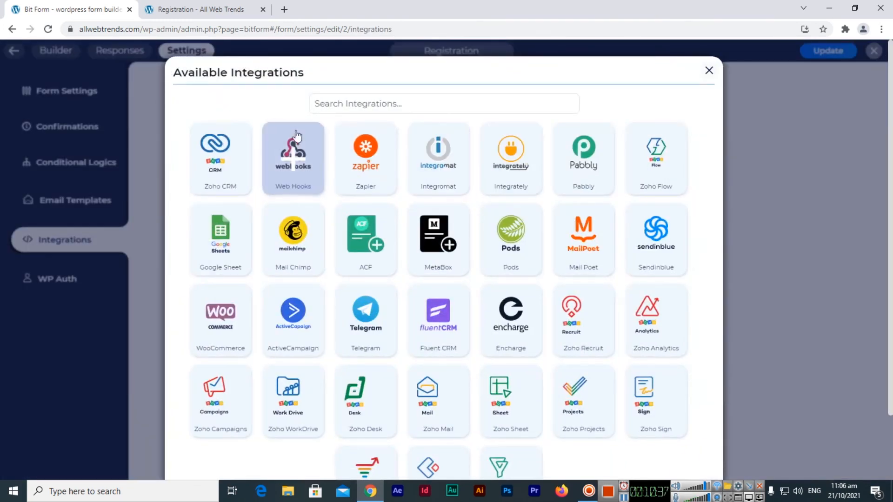
{"action": "mouse_move", "coordinate": [365, 192]}
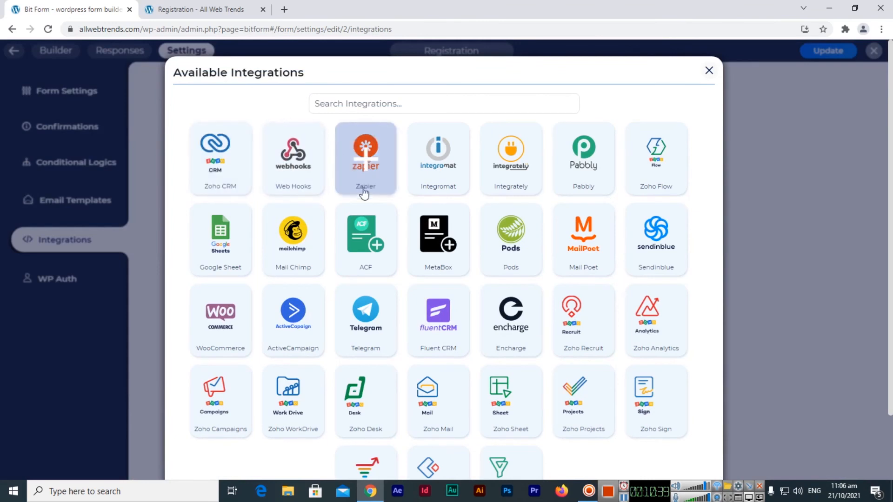
{"action": "mouse_move", "coordinate": [675, 213]}
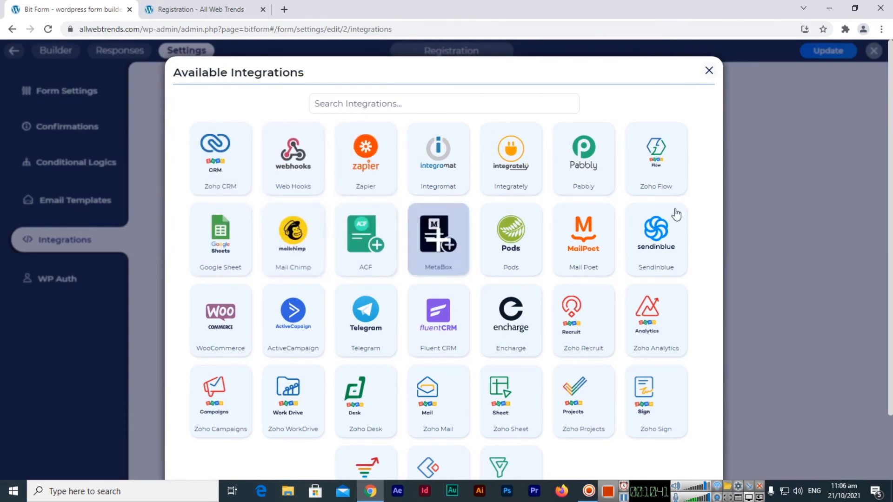
{"action": "left_click", "coordinate": [708, 70]}
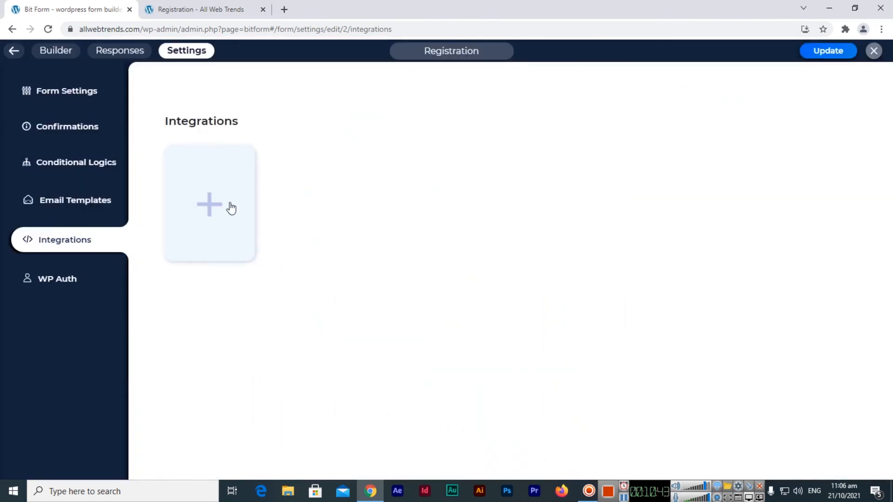
{"action": "mouse_move", "coordinate": [382, 381]}
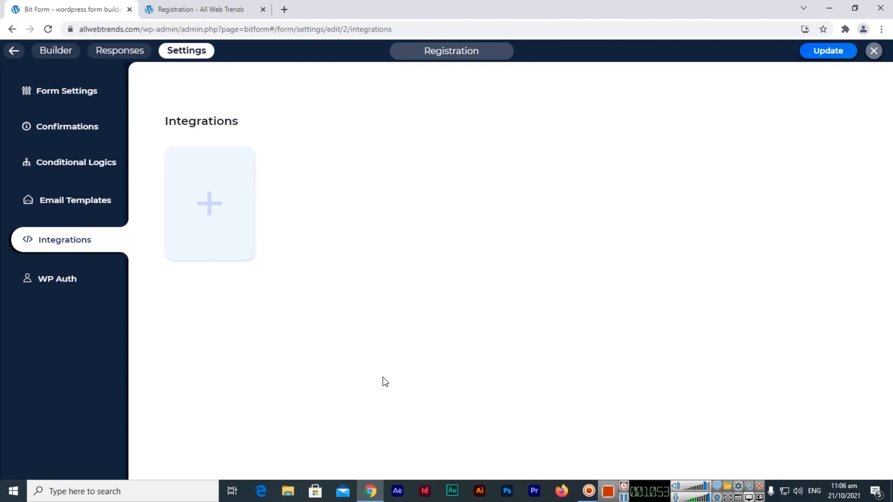
{"action": "mouse_move", "coordinate": [534, 391]}
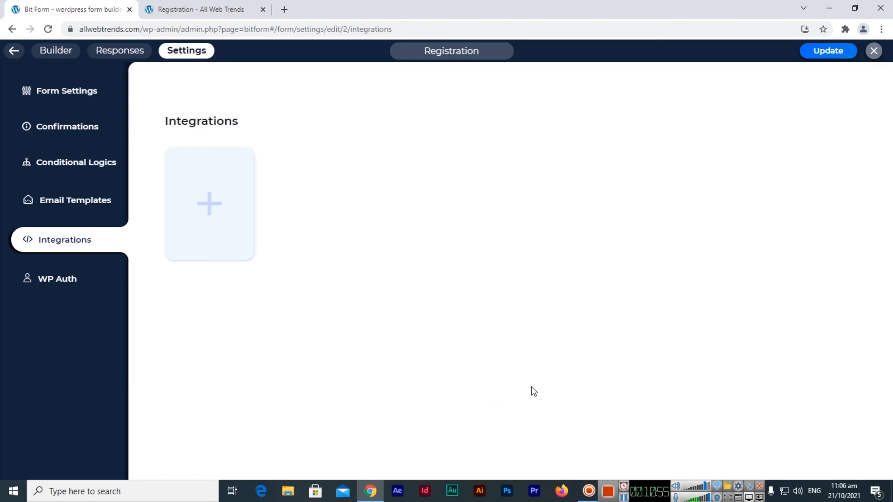
{"action": "mouse_move", "coordinate": [583, 414]}
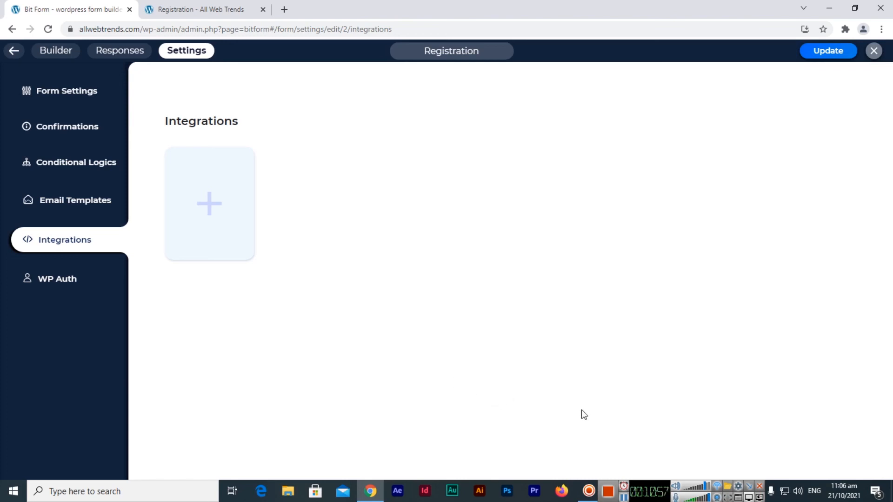